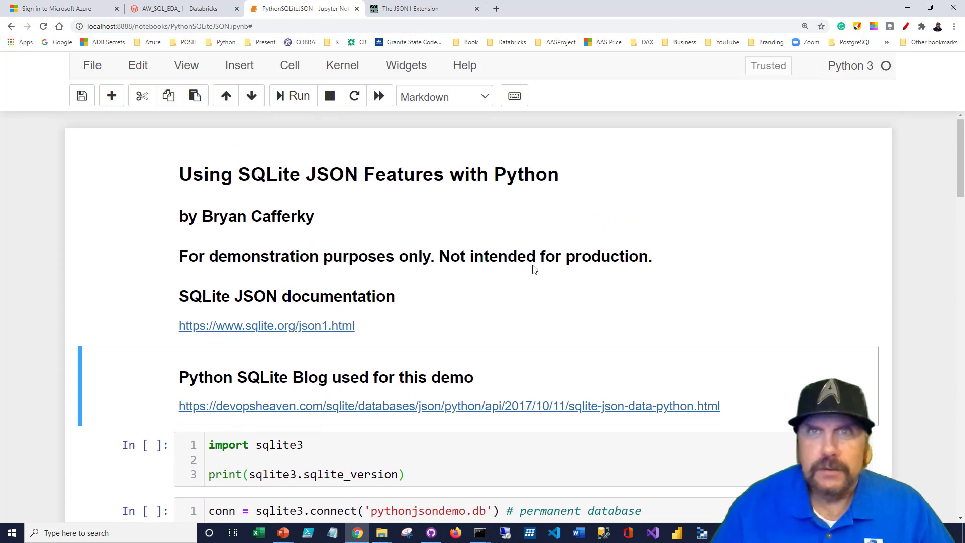
mouse_move(520, 318)
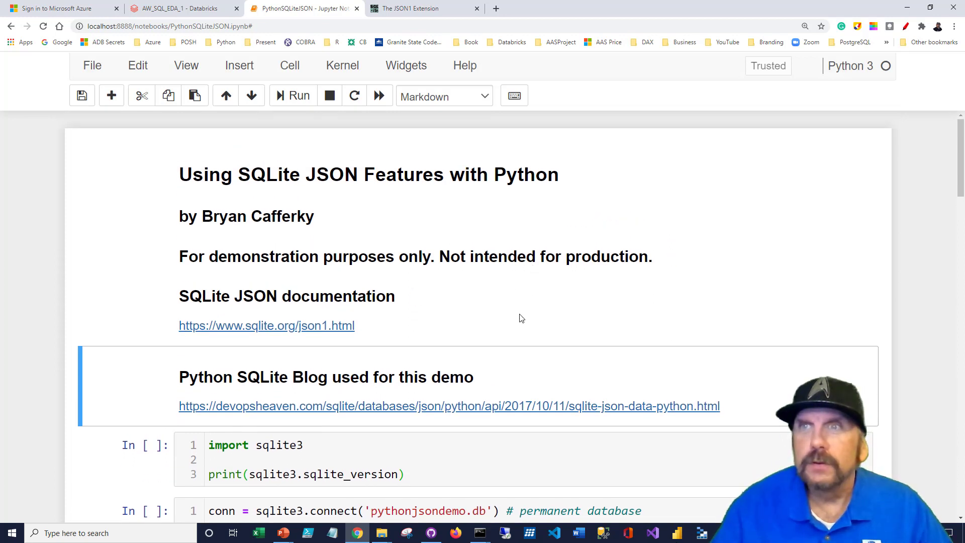
- Scroll down the notebook to the 'Python SQLite Blog used for this demo' reference cell
scroll(down, 3)
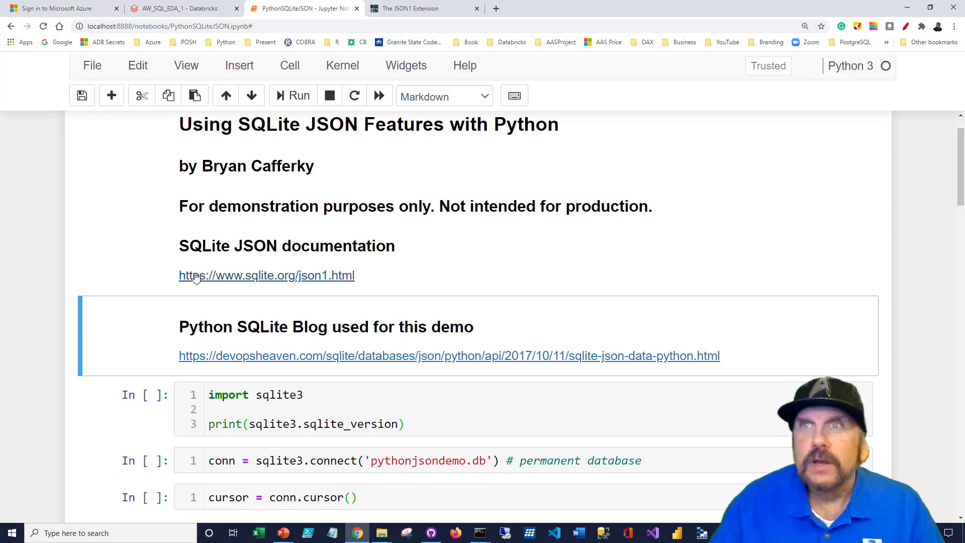
mouse_move(246, 283)
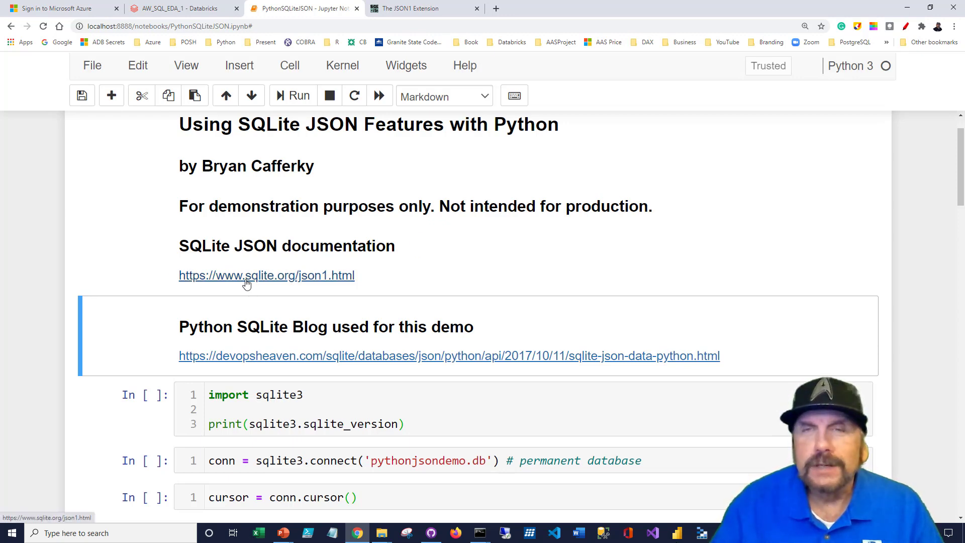
mouse_move(130, 276)
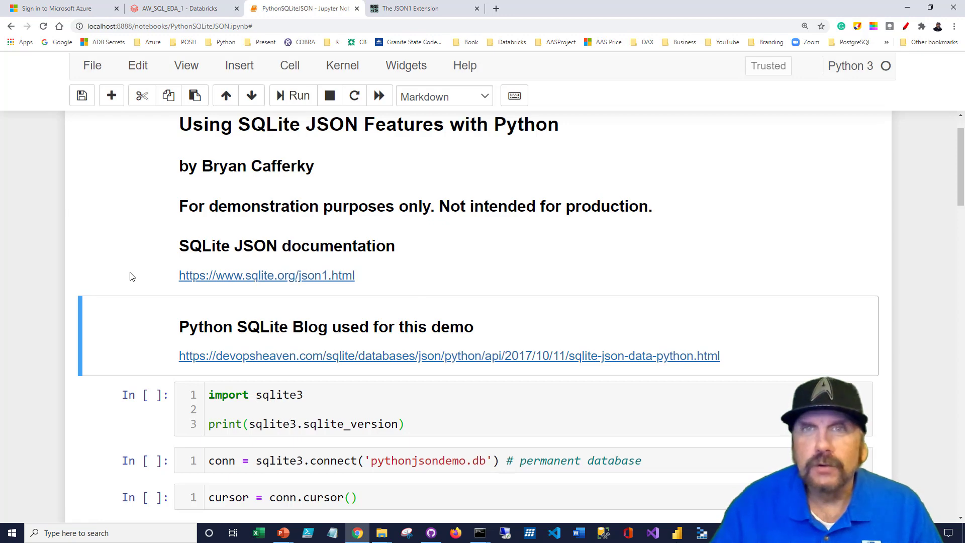
scroll(down, 3)
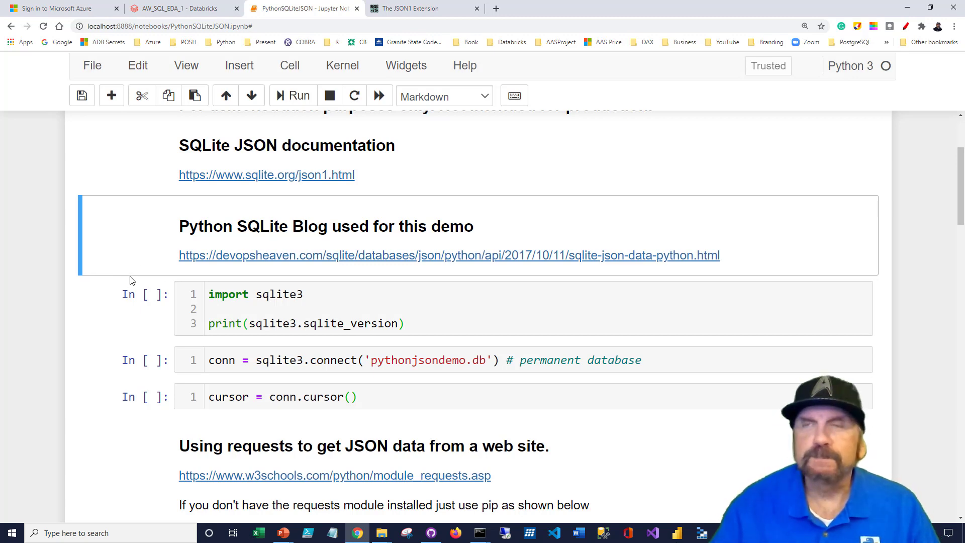
mouse_move(146, 253)
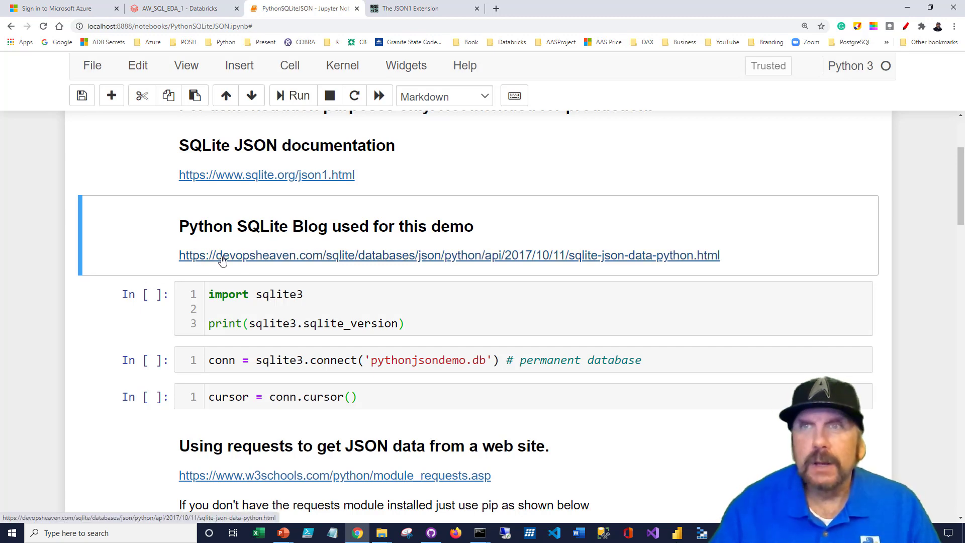
mouse_move(280, 263)
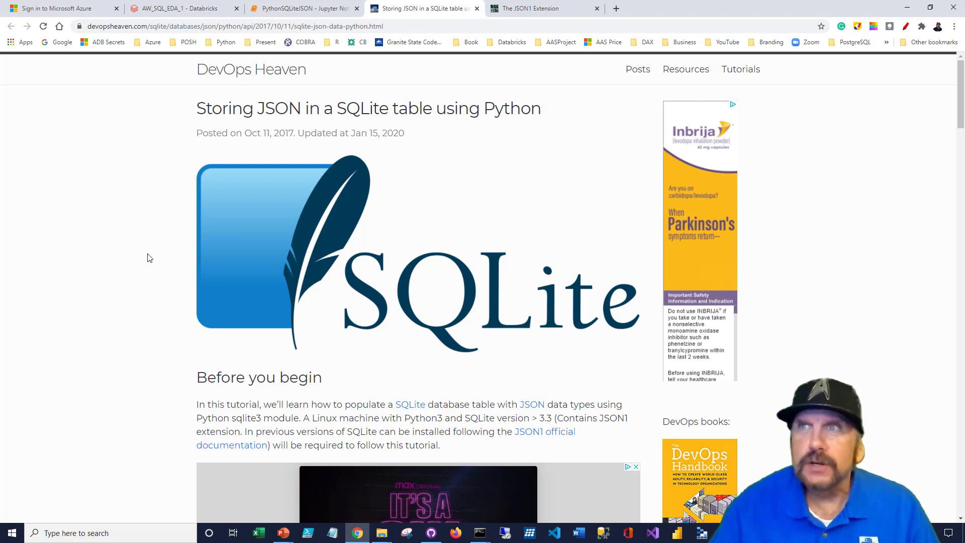
scroll(down, 3)
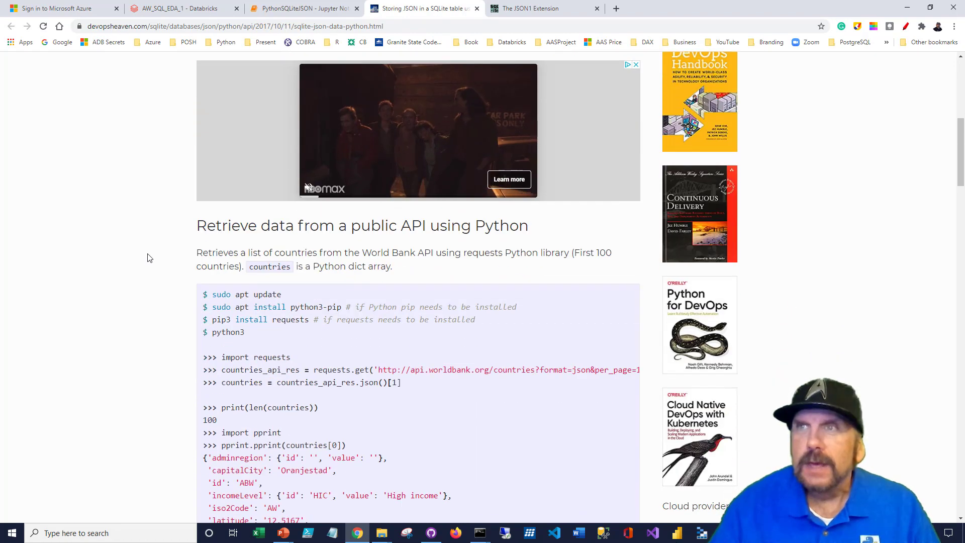
scroll(down, 3)
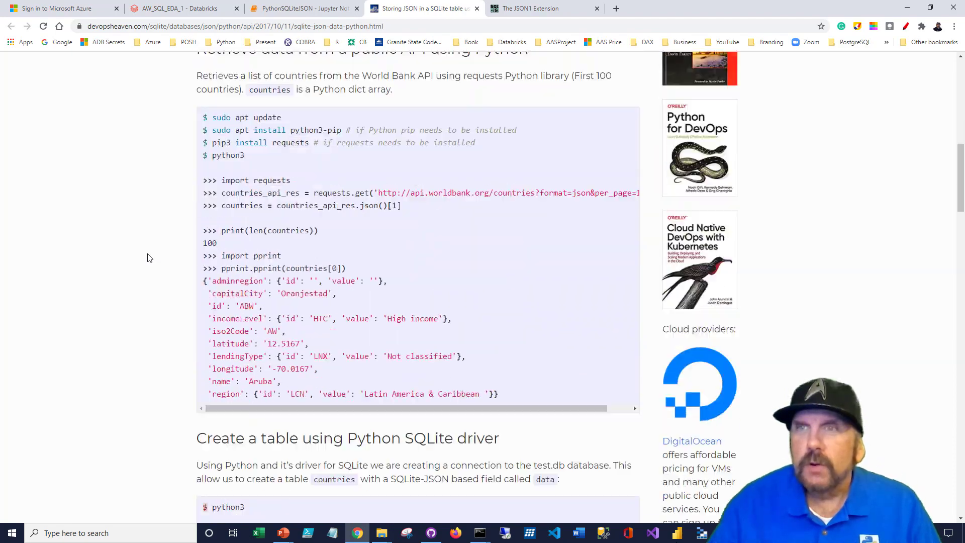
scroll(down, 3)
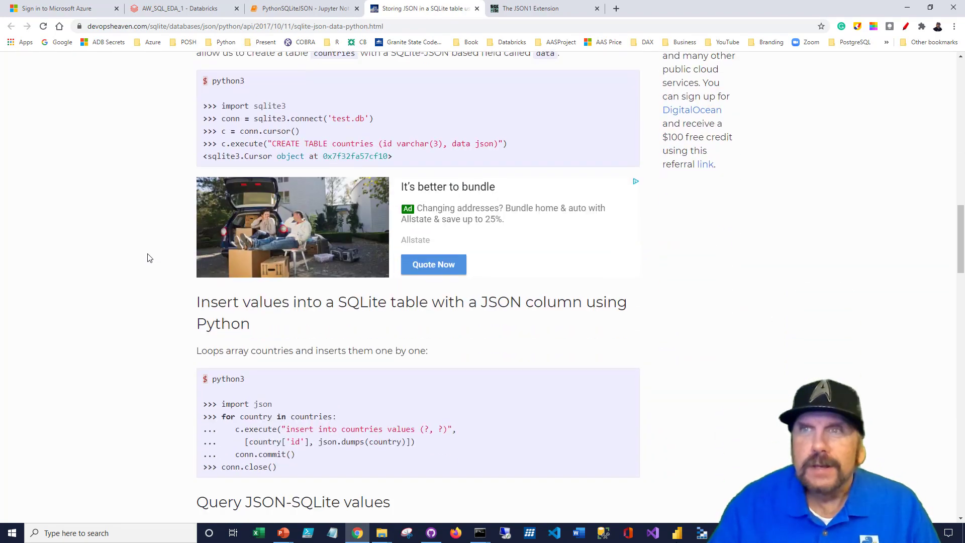
scroll(down, 3)
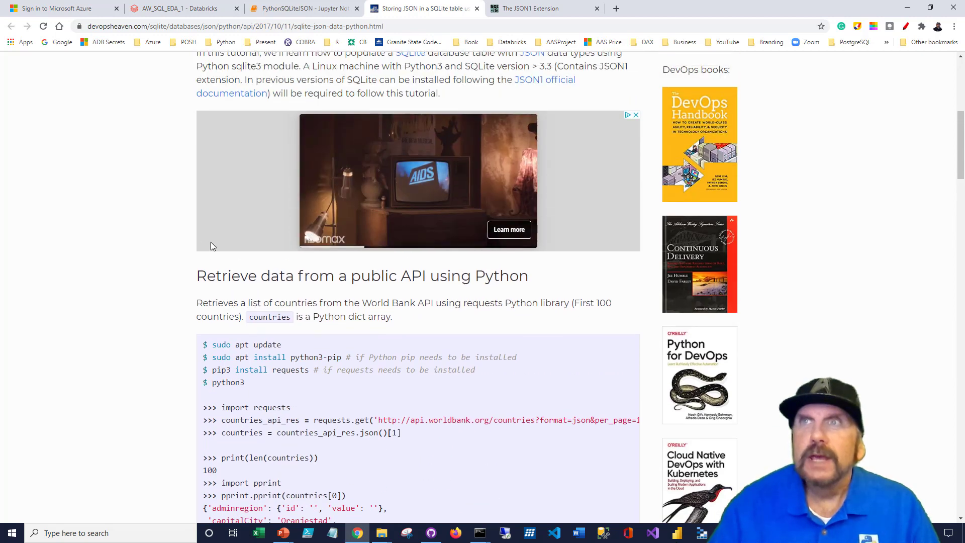
- Return to the notebook and run the sqlite3 import cell, printing SQLite version 3.32.3
click(302, 8)
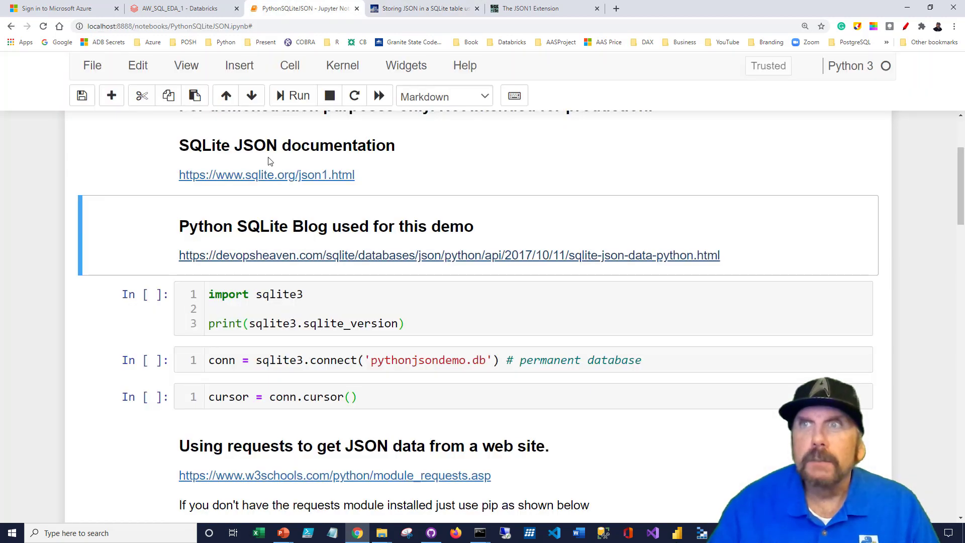
scroll(down, 3)
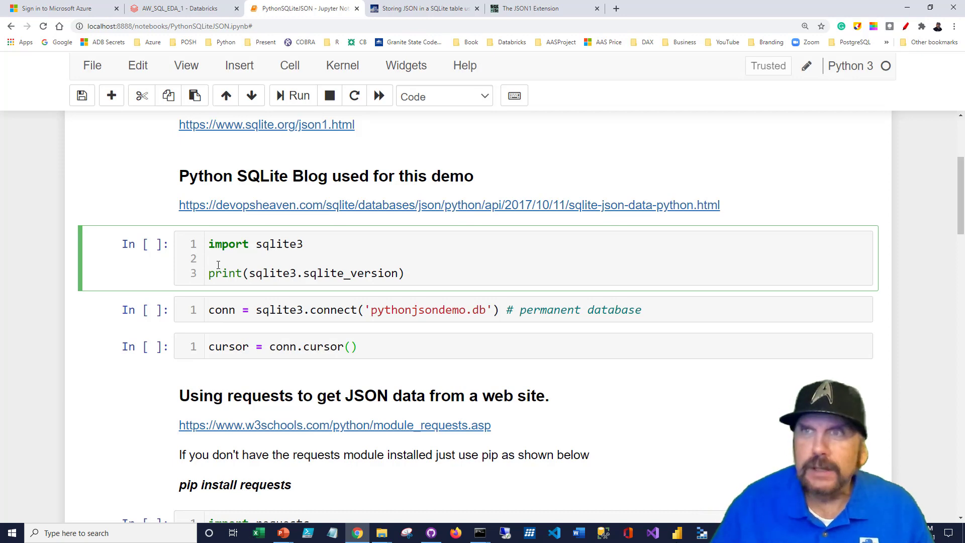
click(293, 95)
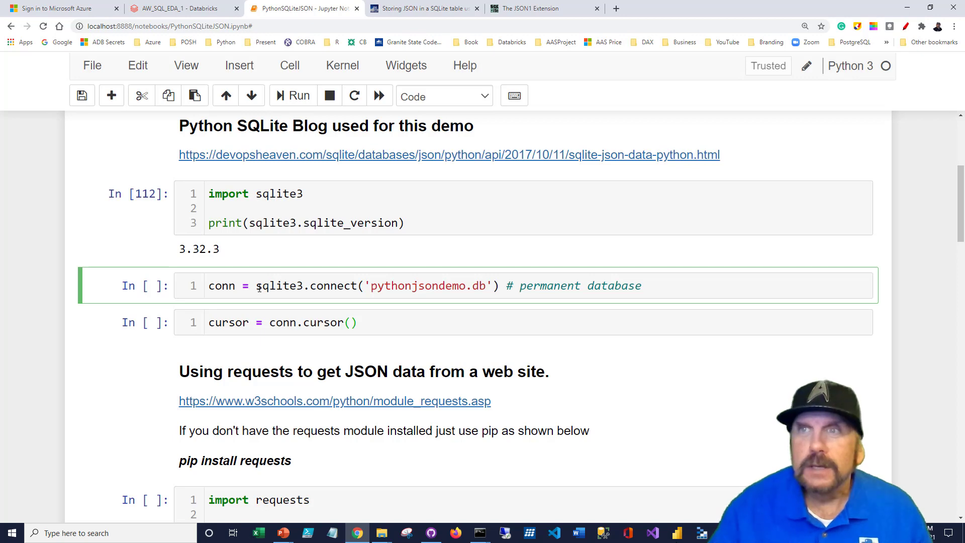
- Move to the connection cell and highlight the pythonjsondemo.db file name in the connect line
click(257, 286)
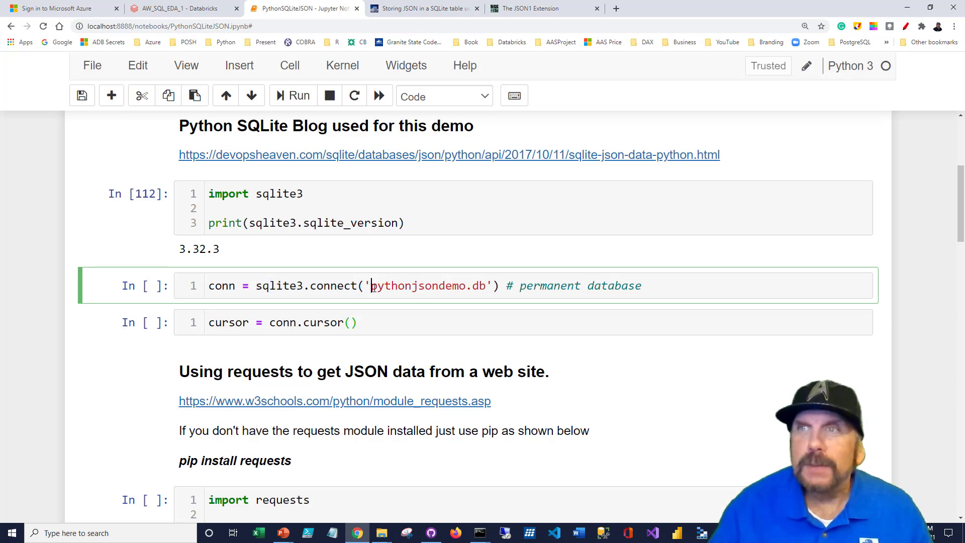
double_click(428, 286)
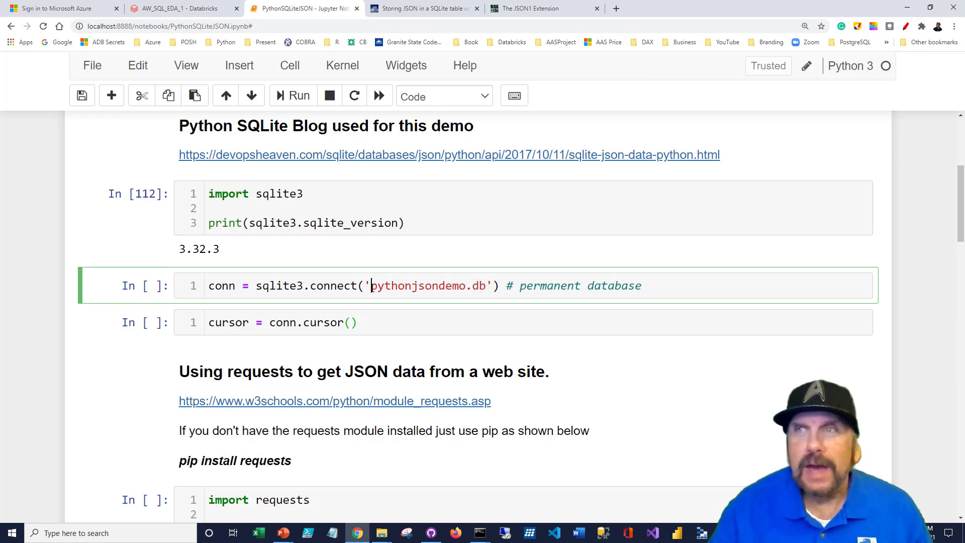
double_click(419, 285)
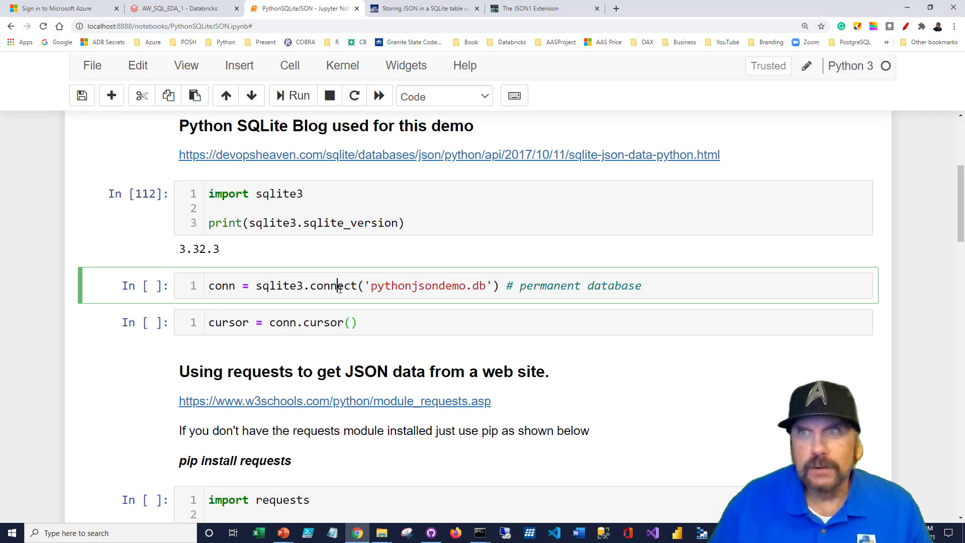
mouse_move(356, 312)
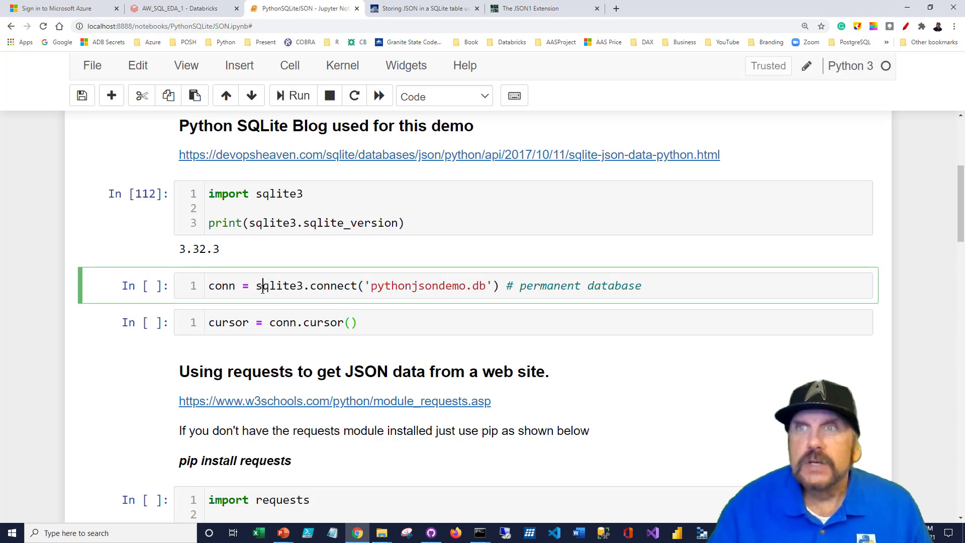
- Run the pythonjsondemo.db connection cell and the cursor cell, numbered 113 and 114
click(298, 96)
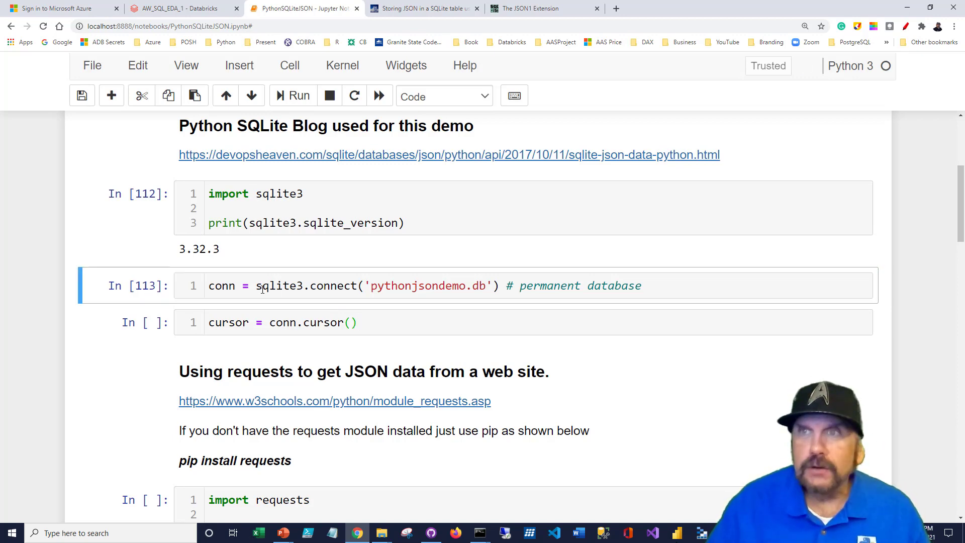
click(308, 322)
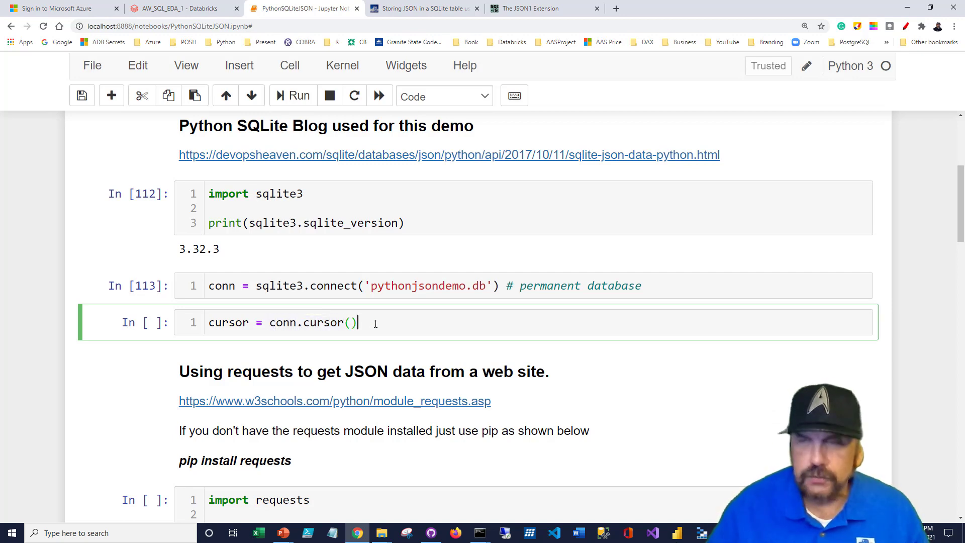
click(298, 96)
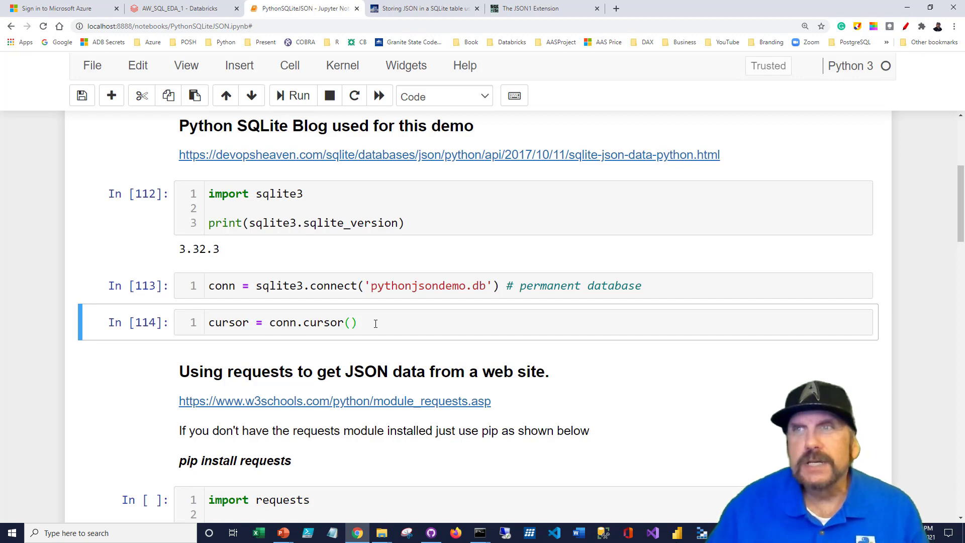
scroll(down, 3)
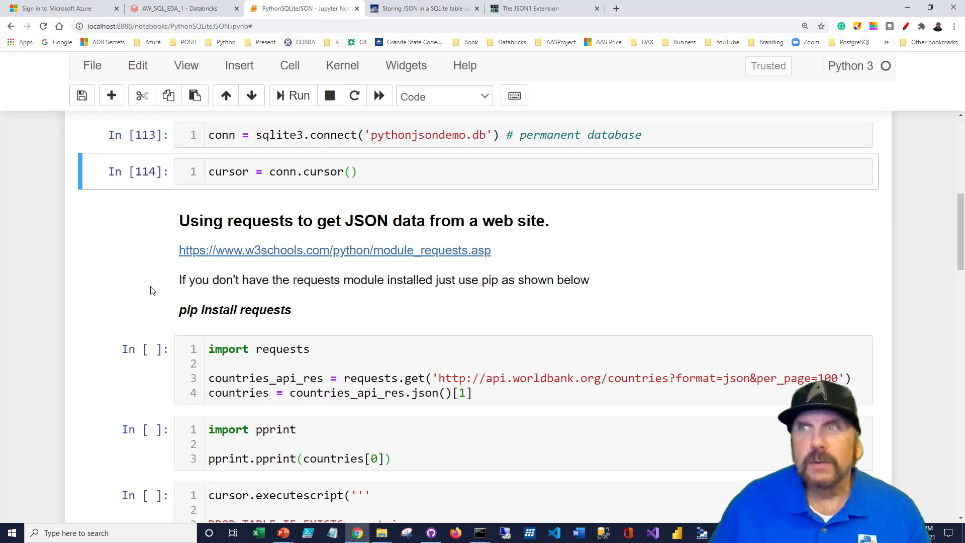
mouse_move(347, 384)
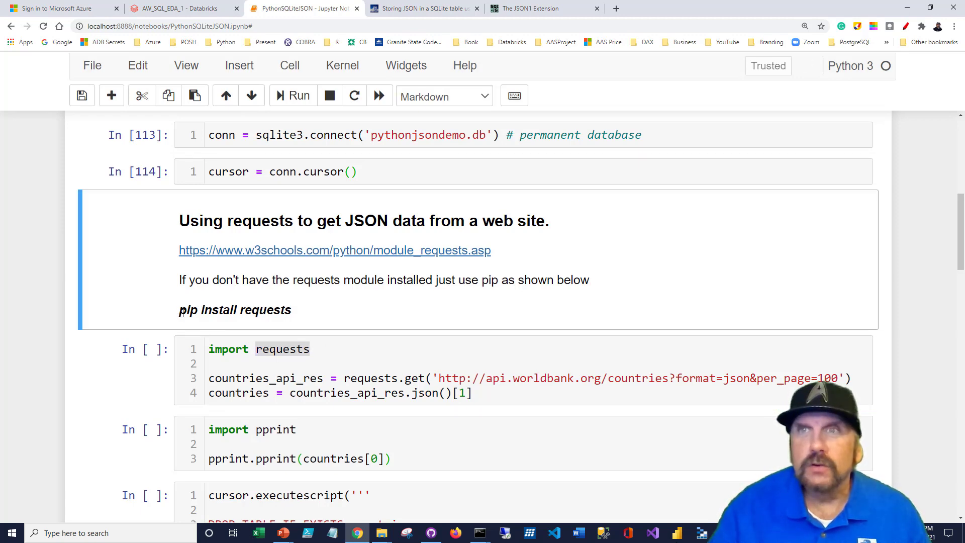
click(274, 349)
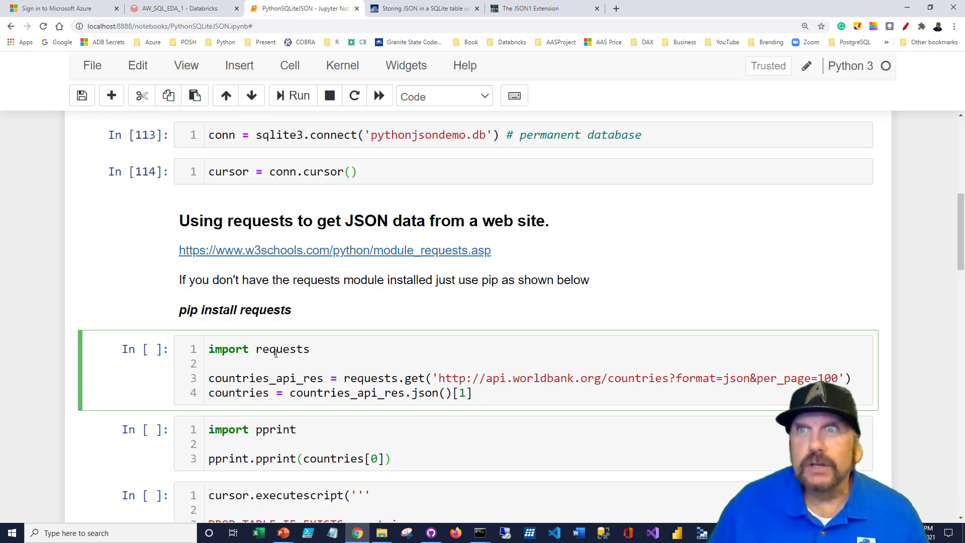
scroll(down, 3)
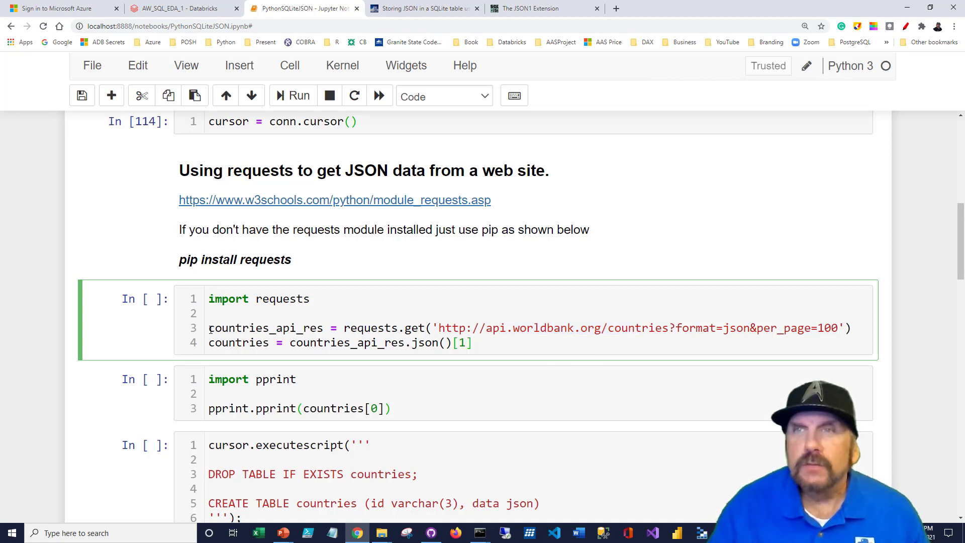
double_click(218, 328)
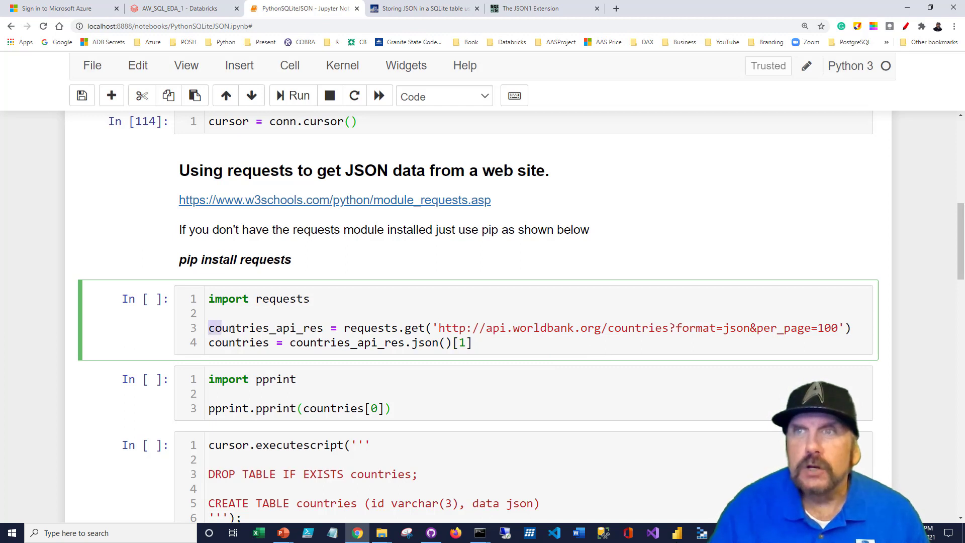
double_click(265, 327)
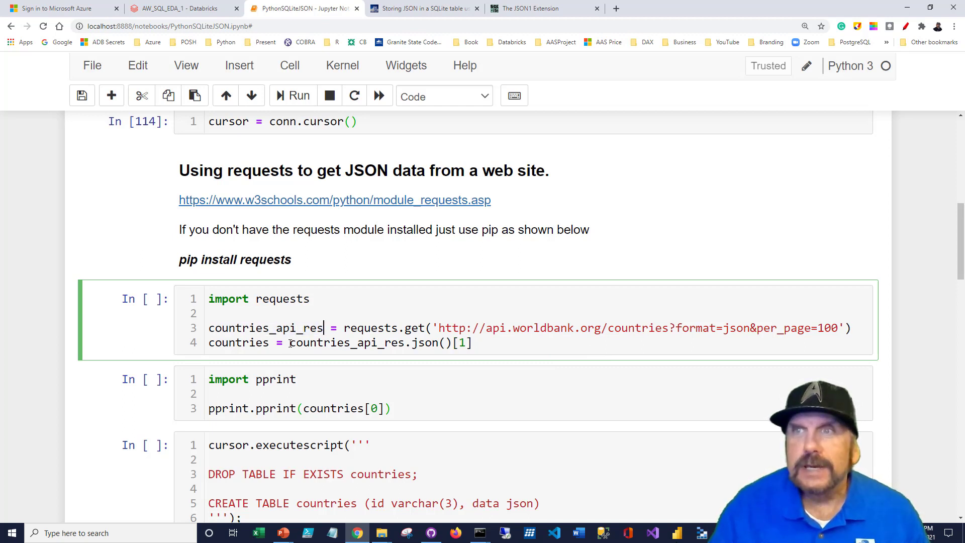
double_click(238, 343)
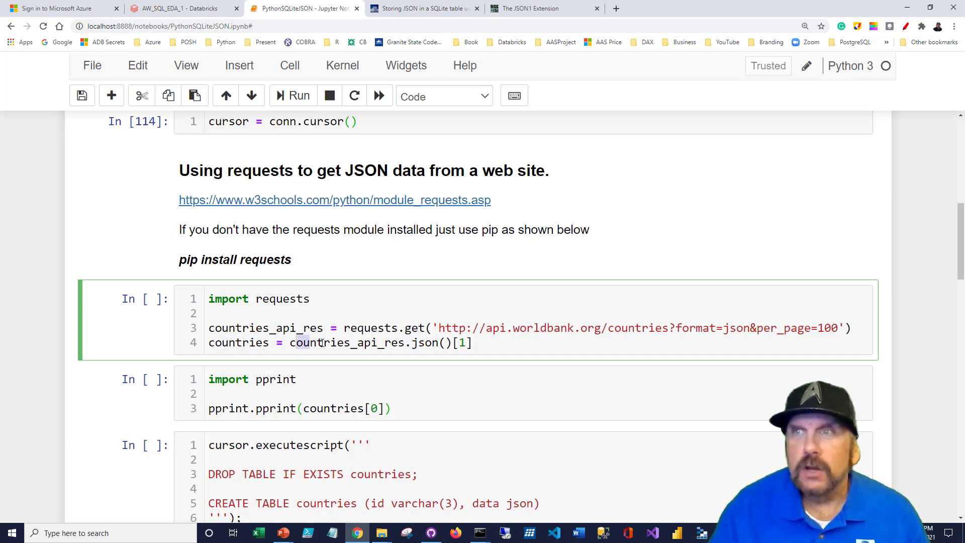
double_click(348, 343)
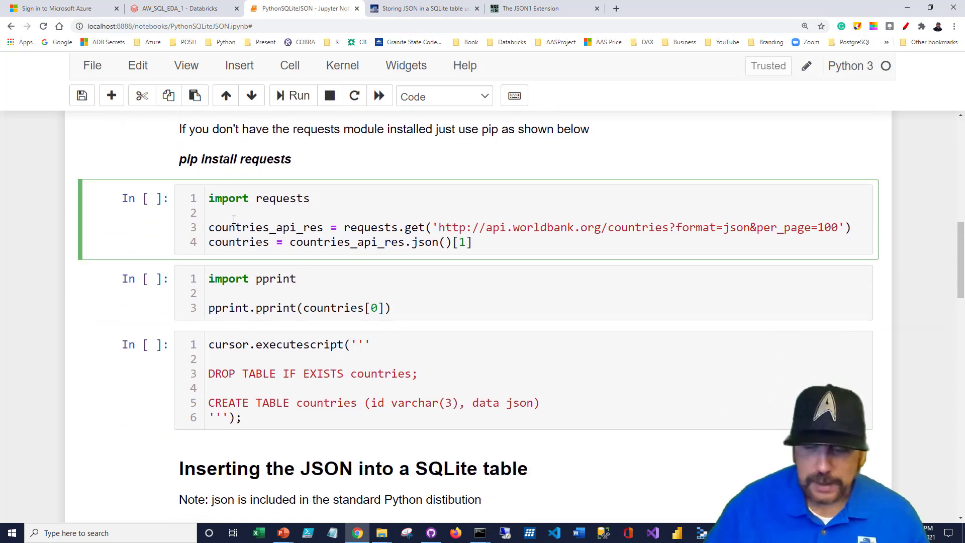
- Run the pprint cell, printing the first country record, Aruba
click(299, 96)
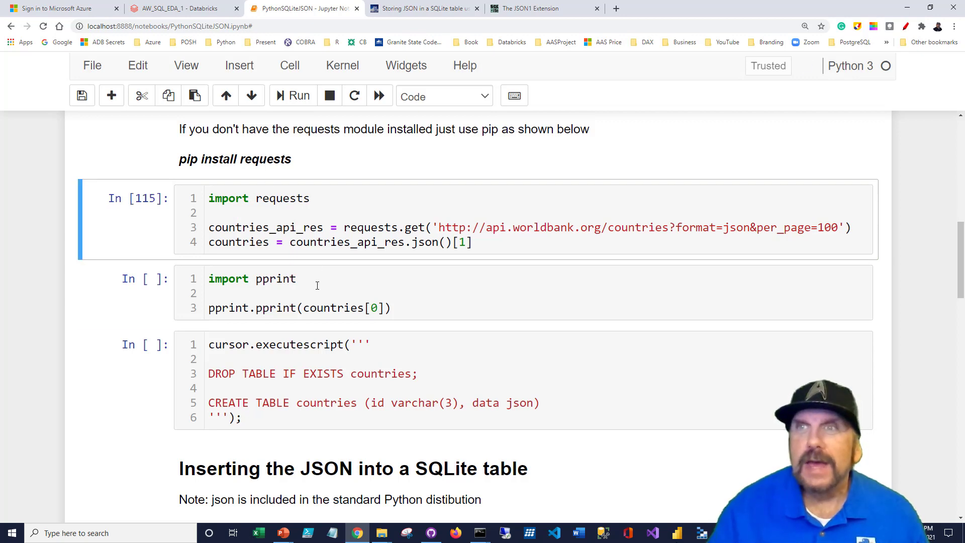
click(308, 294)
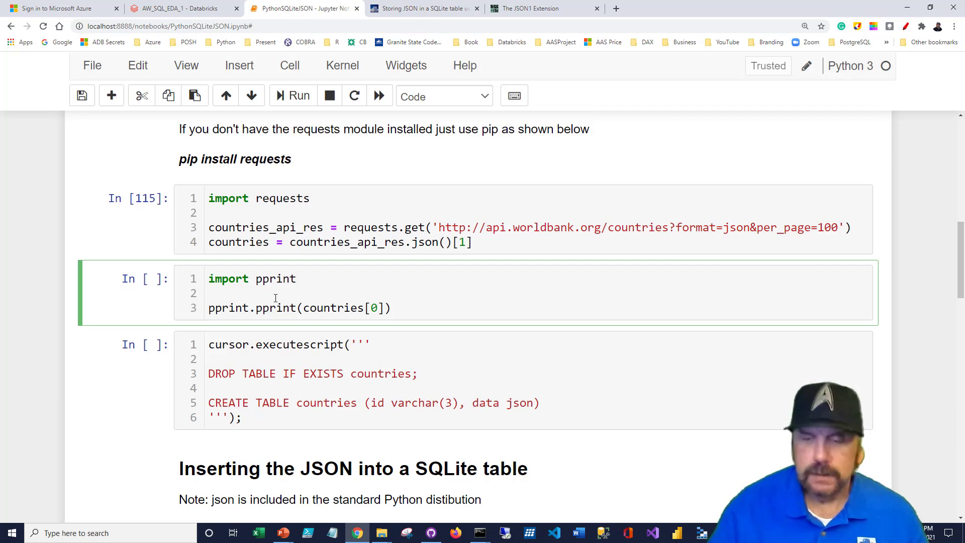
click(298, 95)
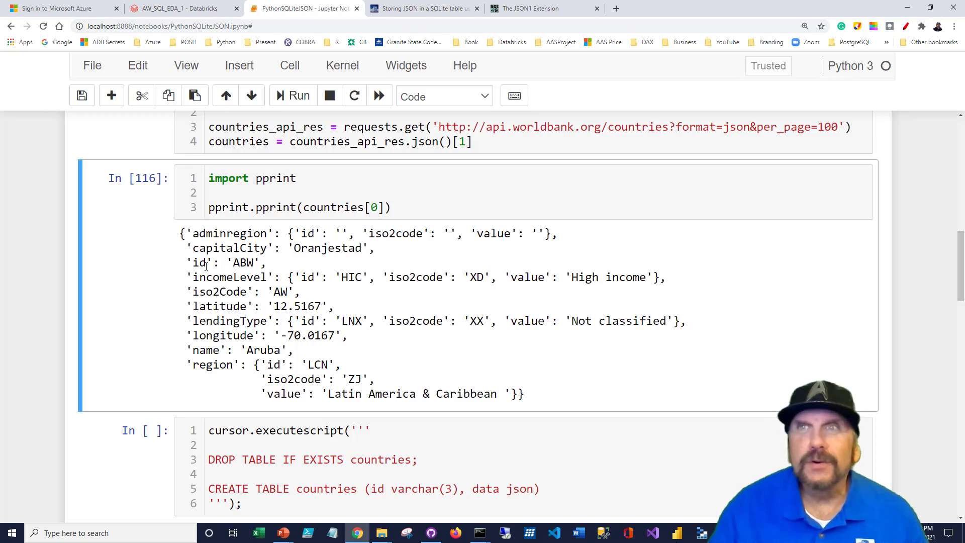
- Point out the id, adminregion, capitalCity keys and the nested region entry in Aruba's record
double_click(203, 233)
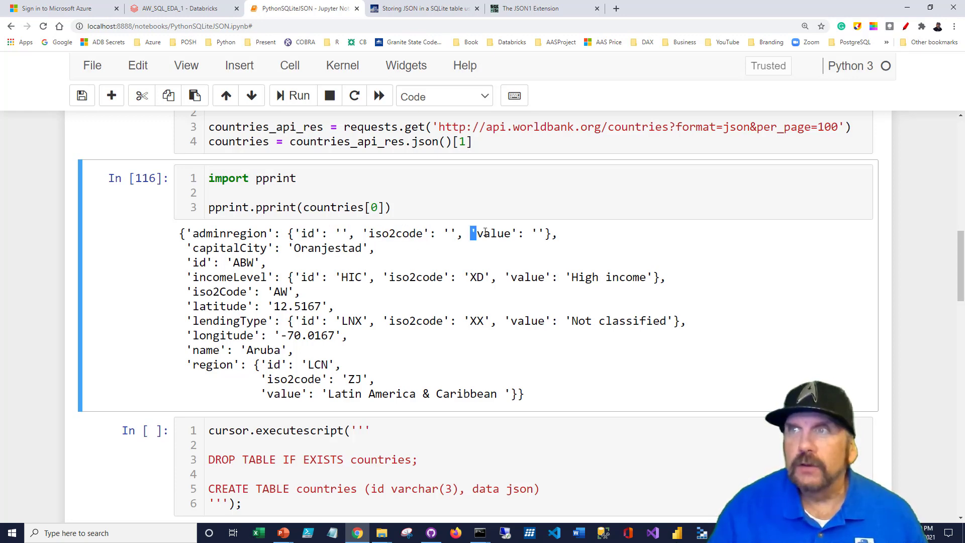
double_click(492, 234)
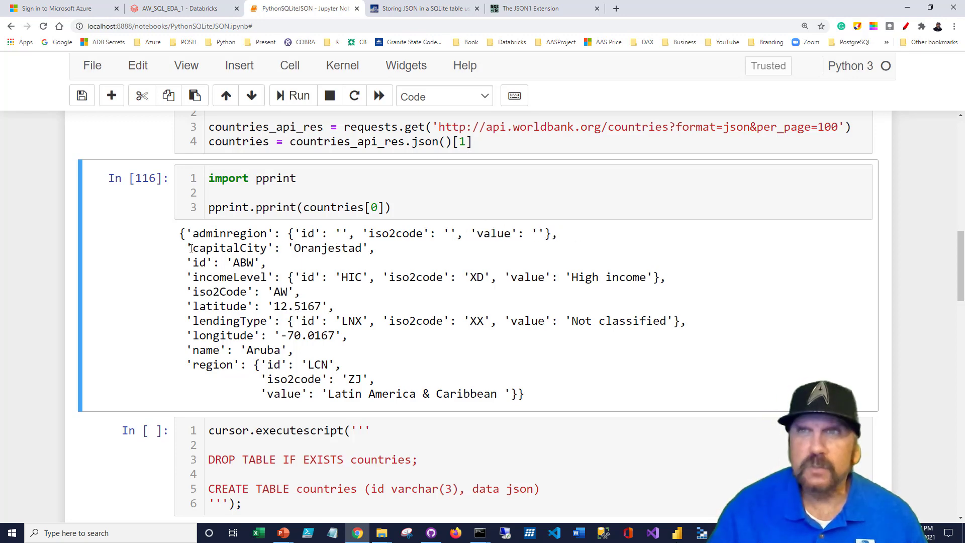
double_click(233, 247)
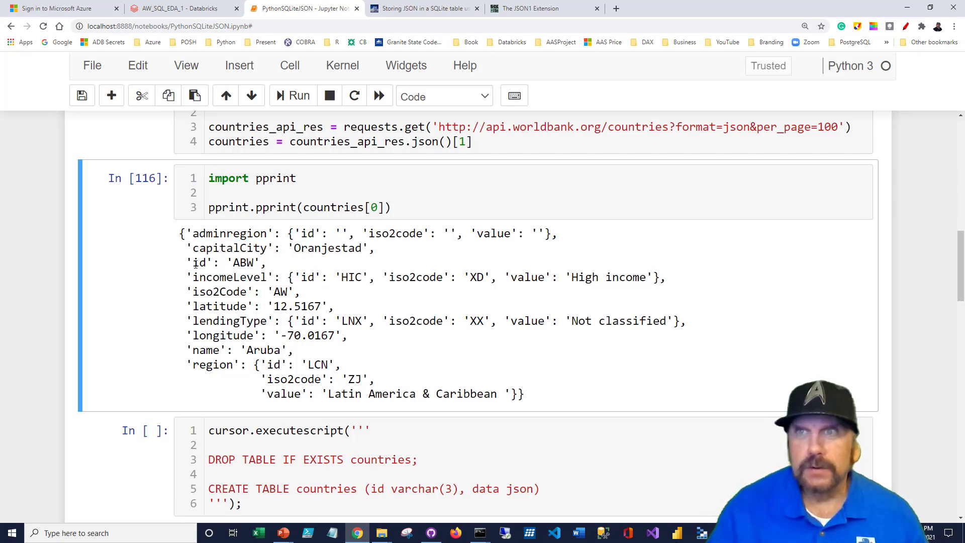
double_click(194, 262)
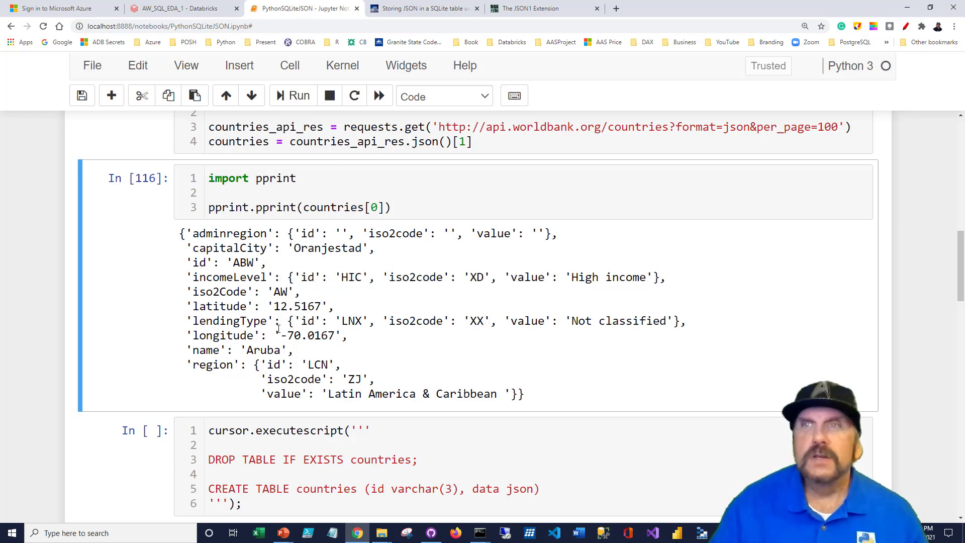
scroll(down, 3)
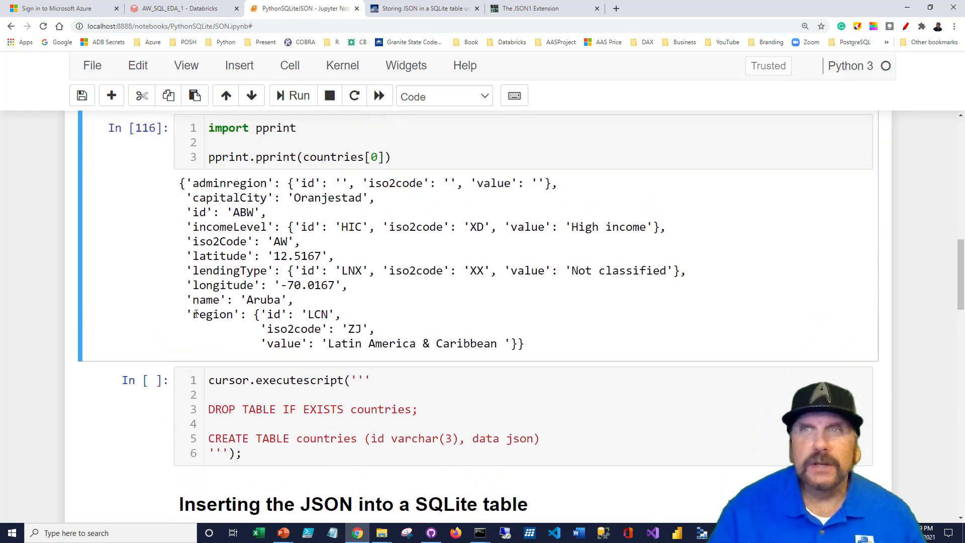
drag(192, 314, 523, 343)
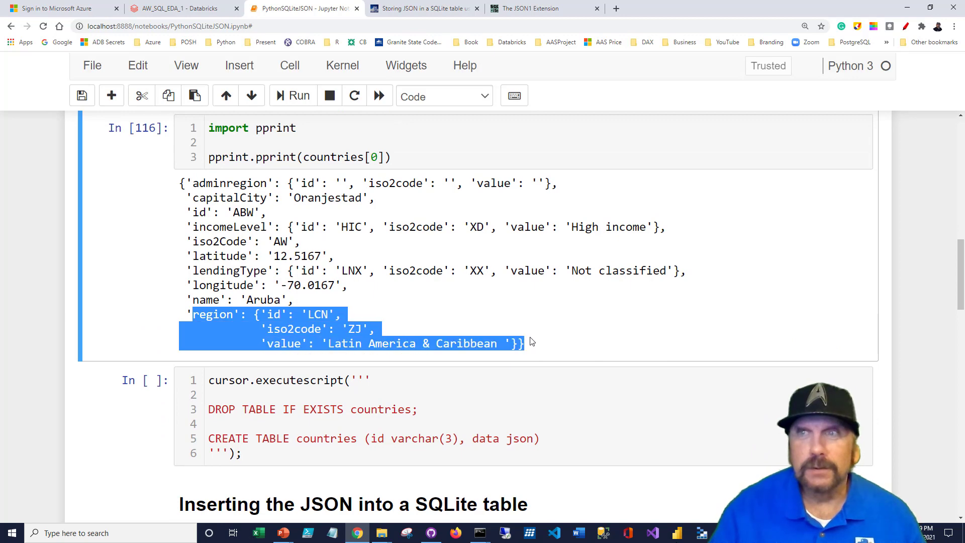
scroll(down, 3)
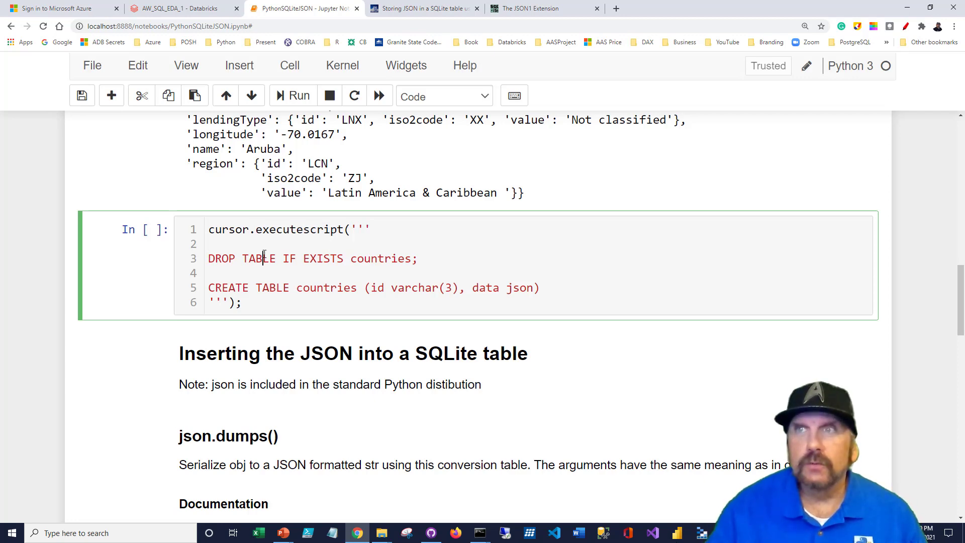
double_click(220, 259)
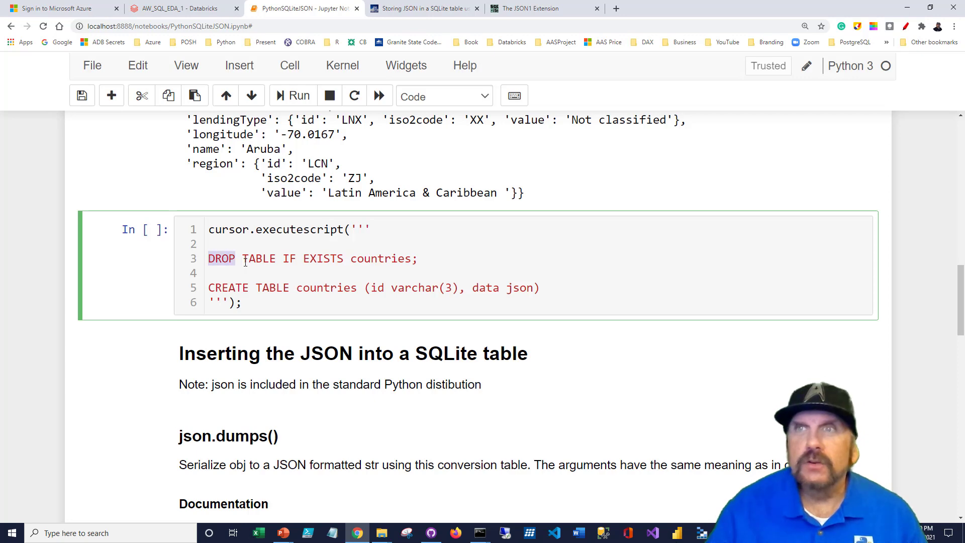
drag(208, 258, 418, 259)
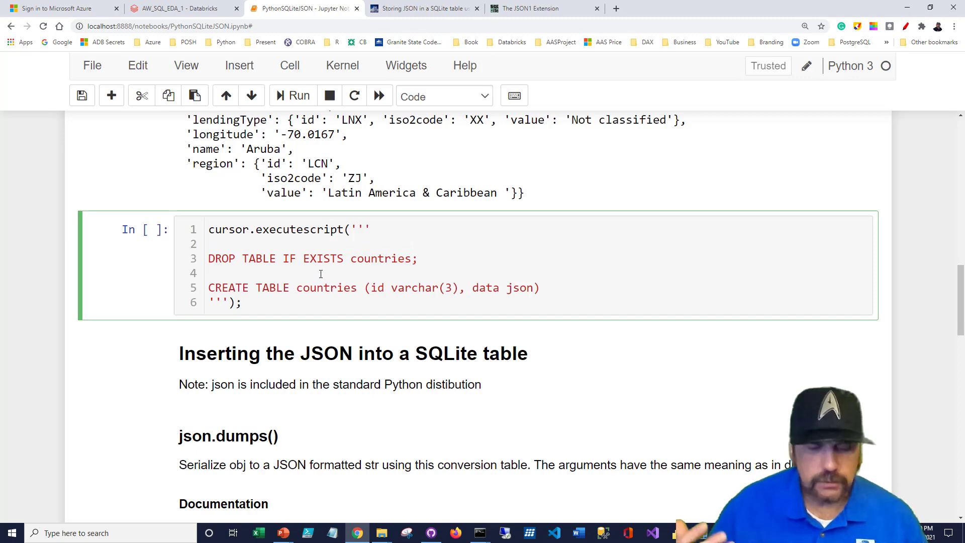
click(293, 96)
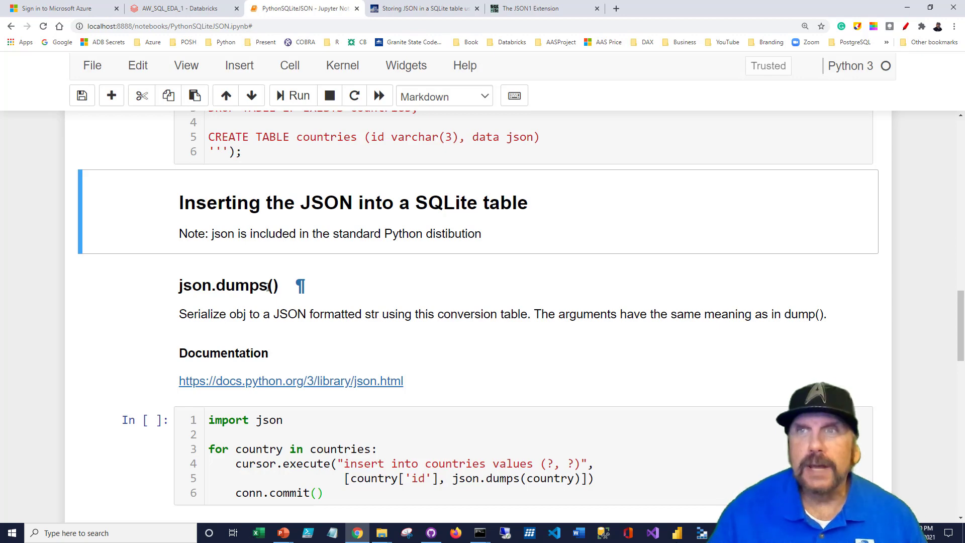
scroll(down, 3)
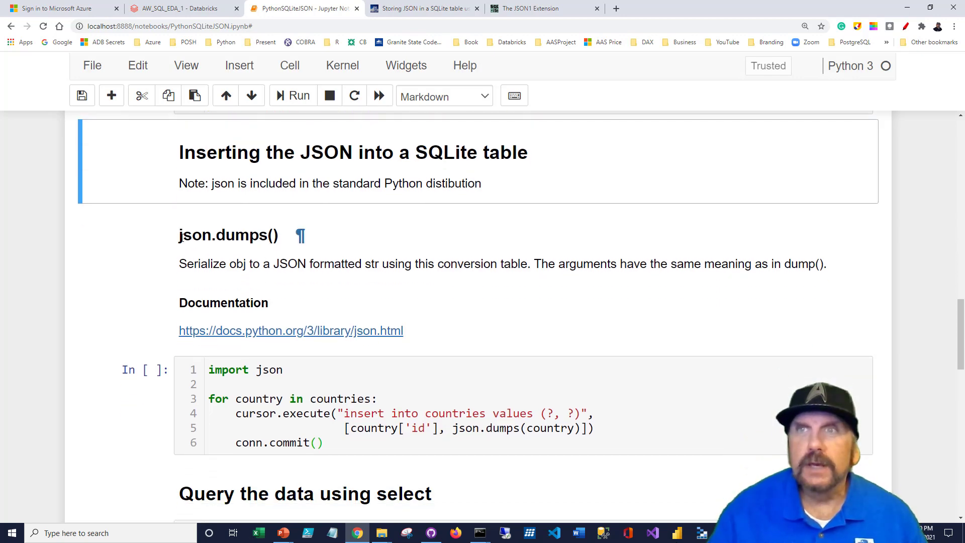
scroll(down, 3)
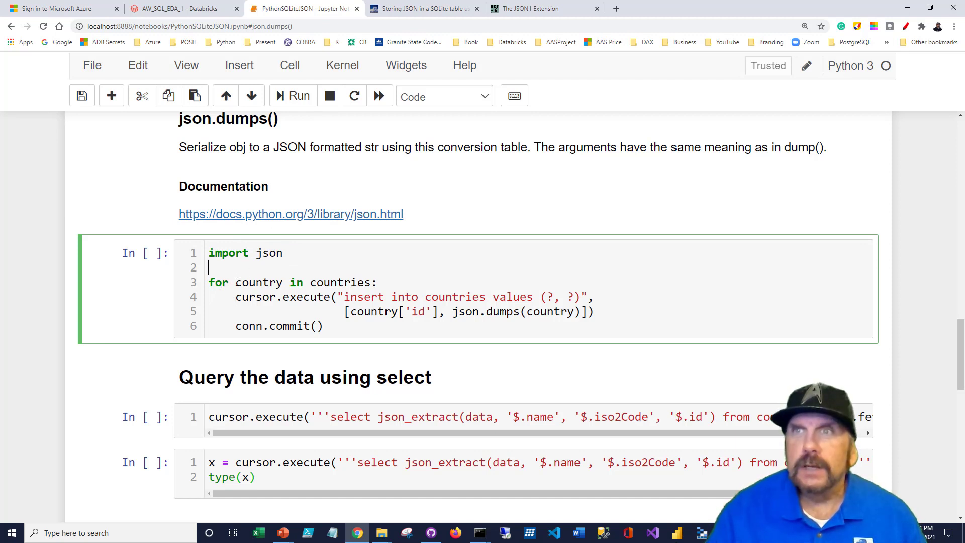
double_click(340, 282)
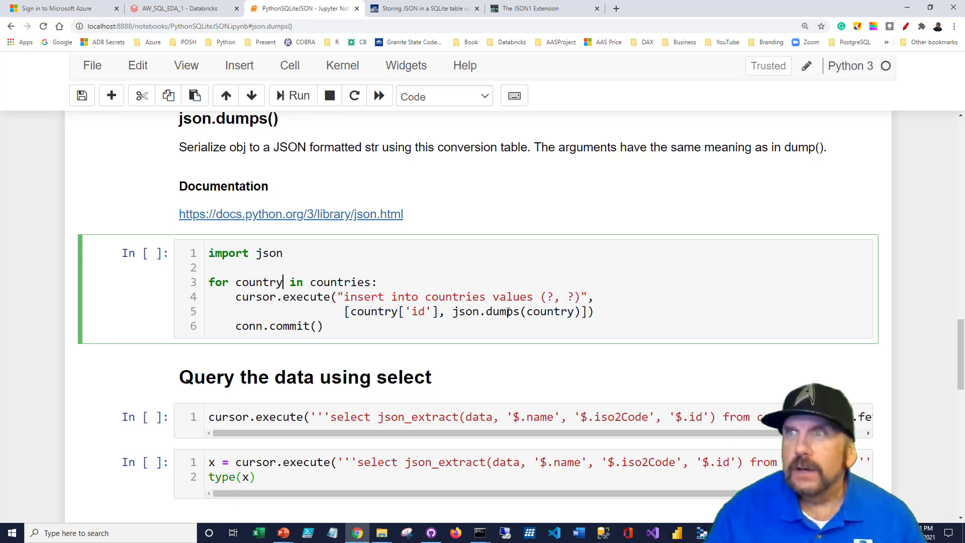
double_click(547, 311)
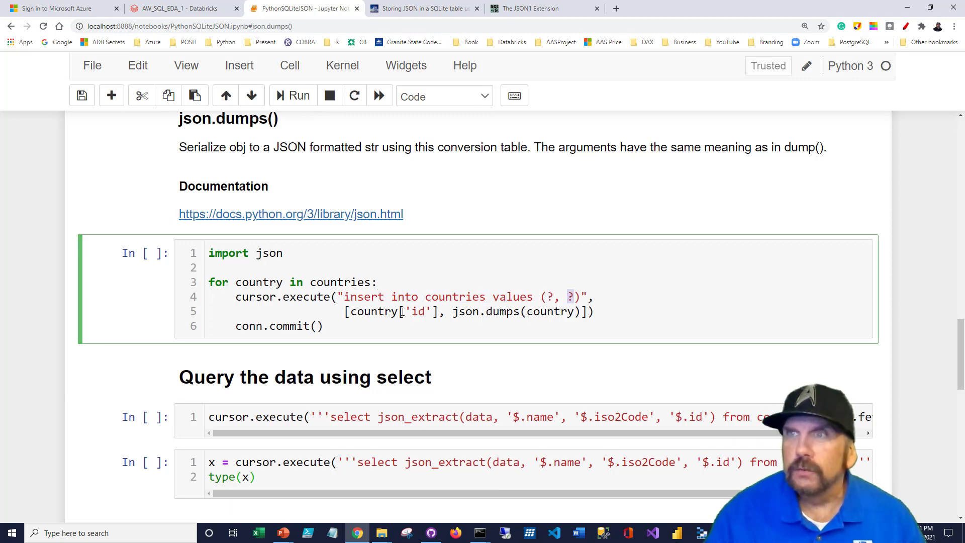
double_click(374, 311)
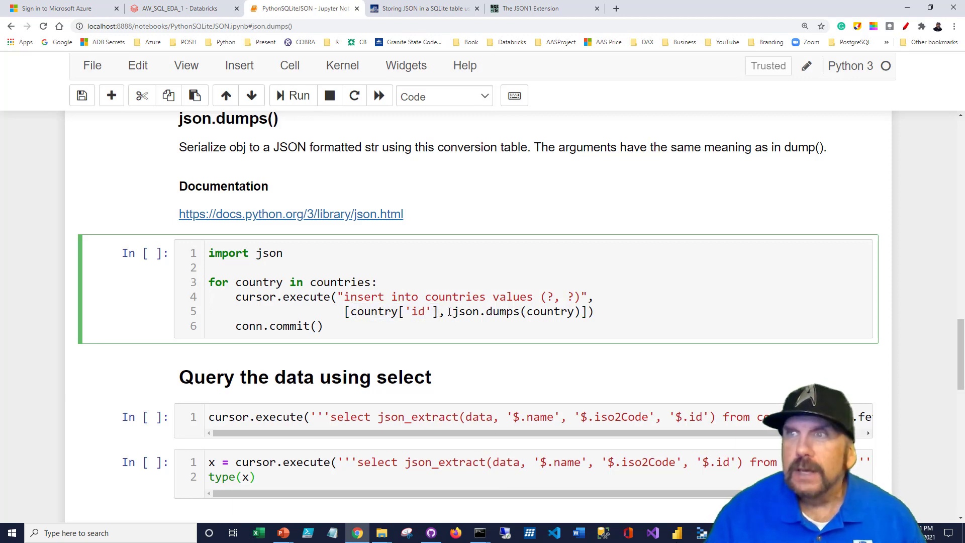
double_click(514, 311)
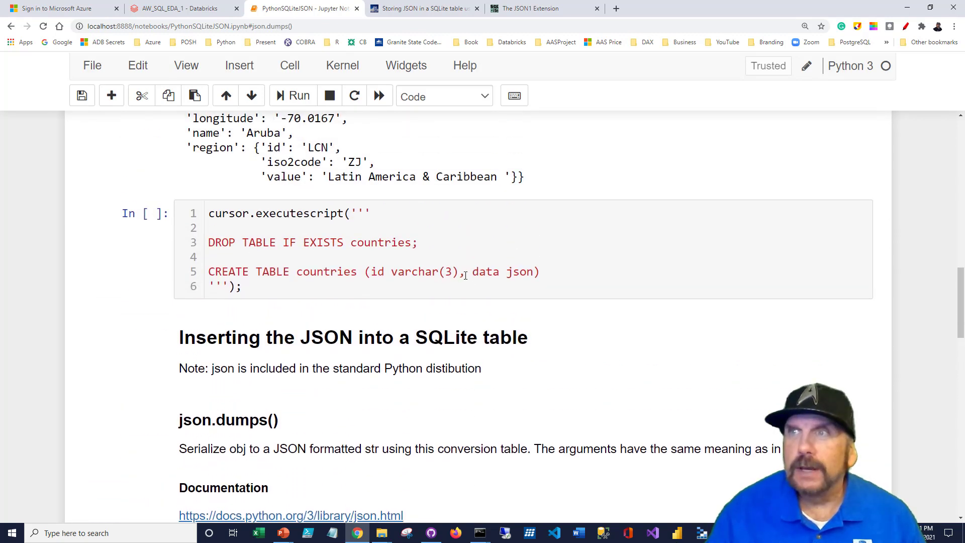
double_click(521, 271)
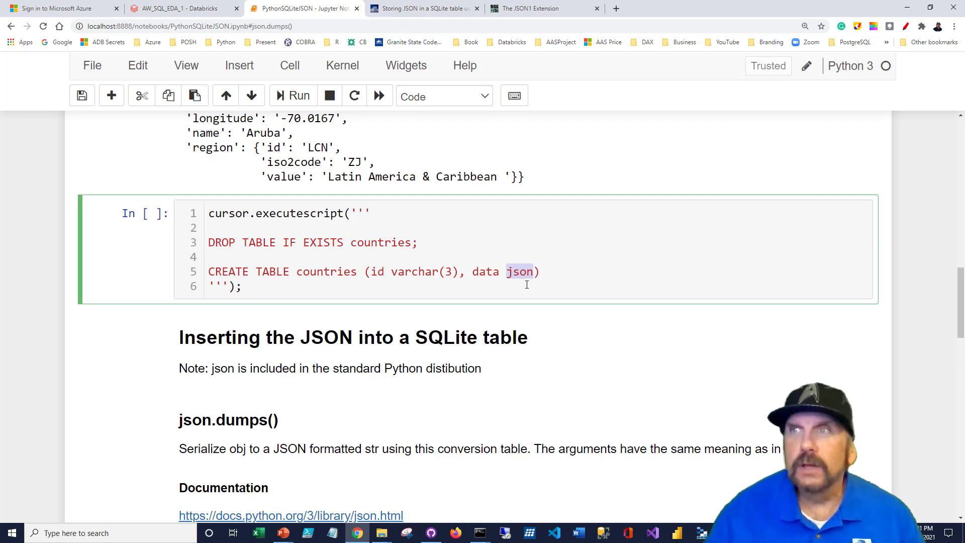
double_click(485, 271)
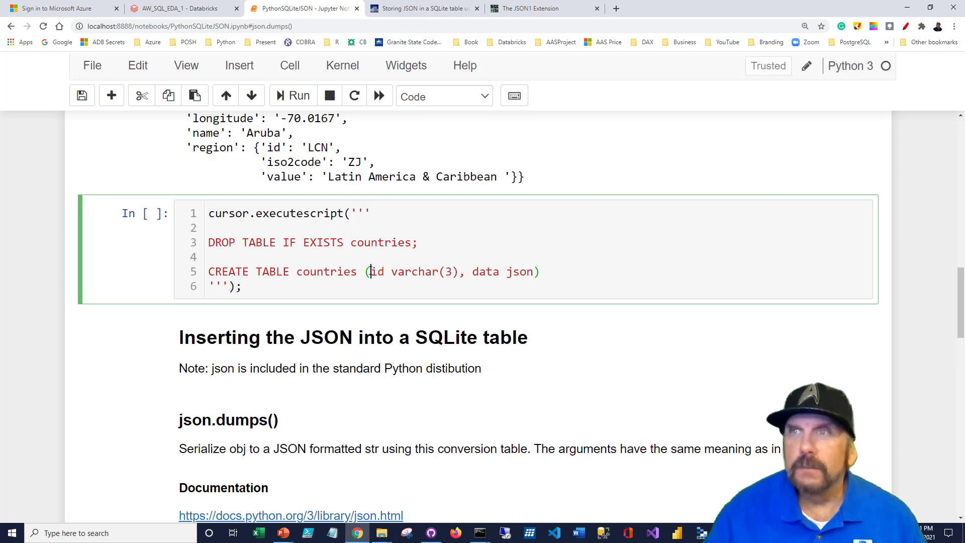
scroll(down, 3)
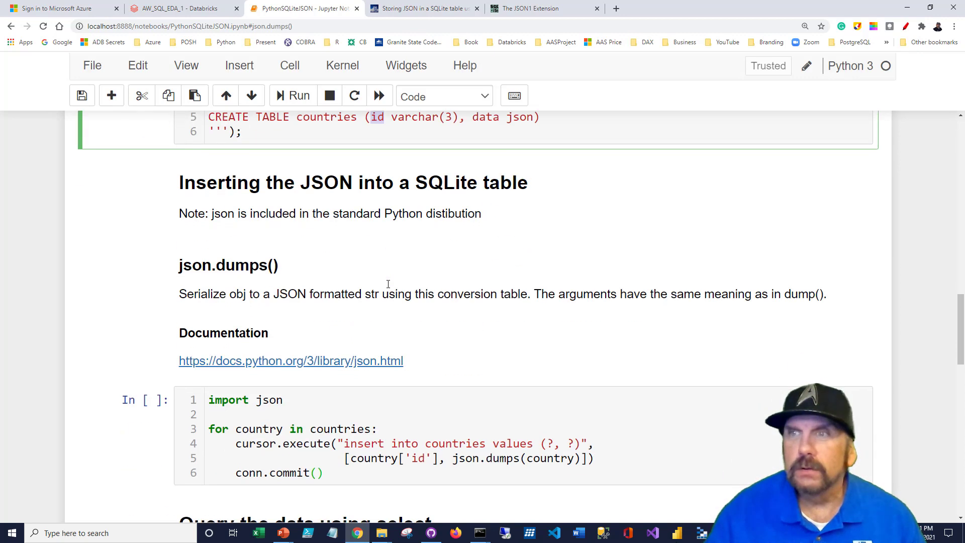
scroll(down, 3)
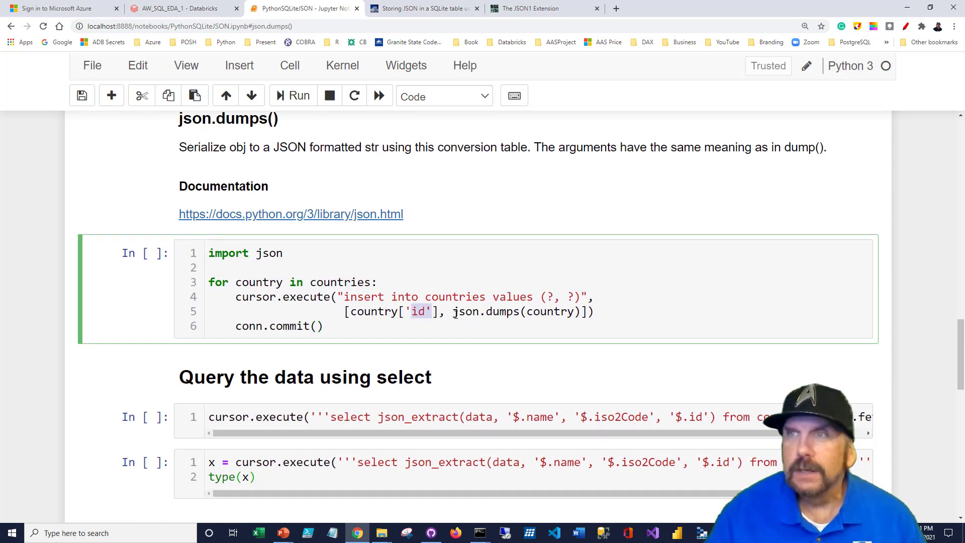
drag(453, 310, 582, 310)
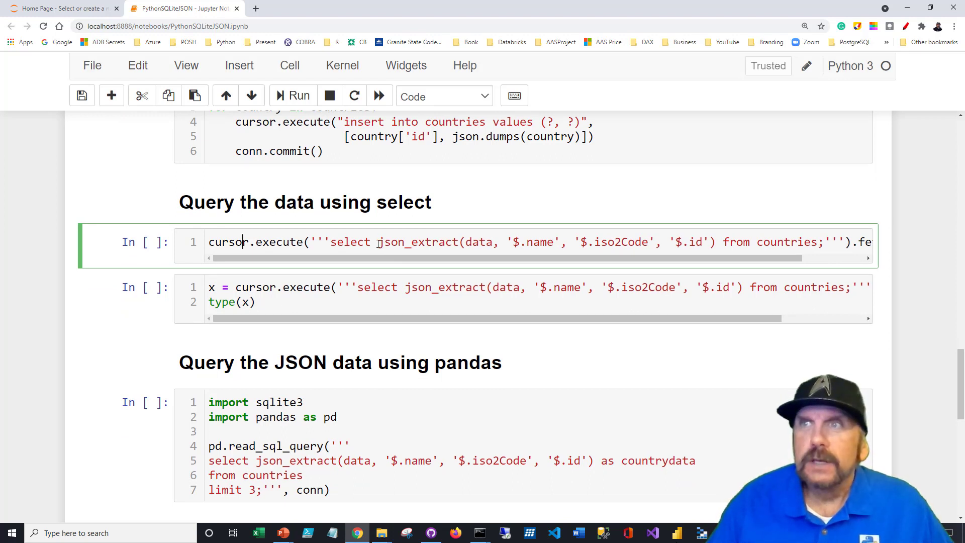
- Highlight the data column argument and the $.name path in the json_extract select query
double_click(416, 242)
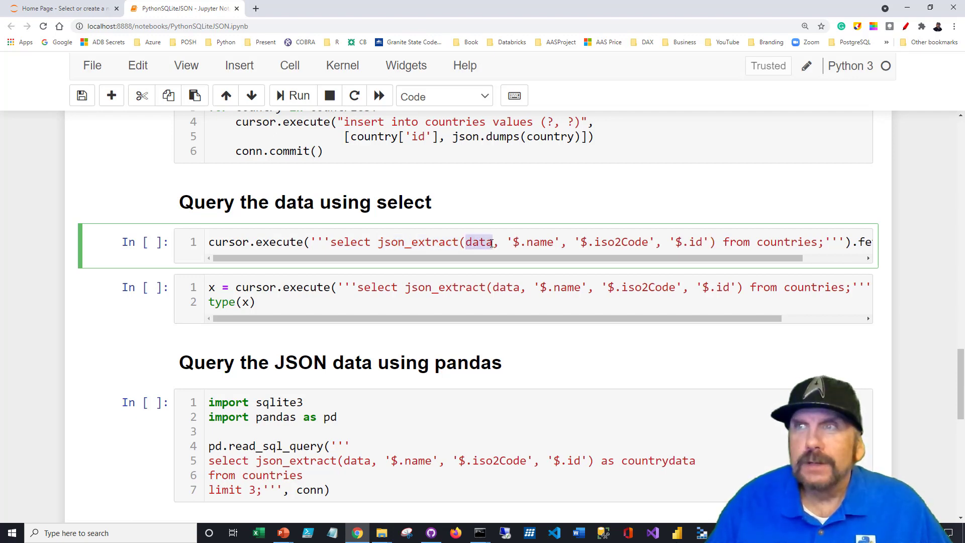
click(522, 241)
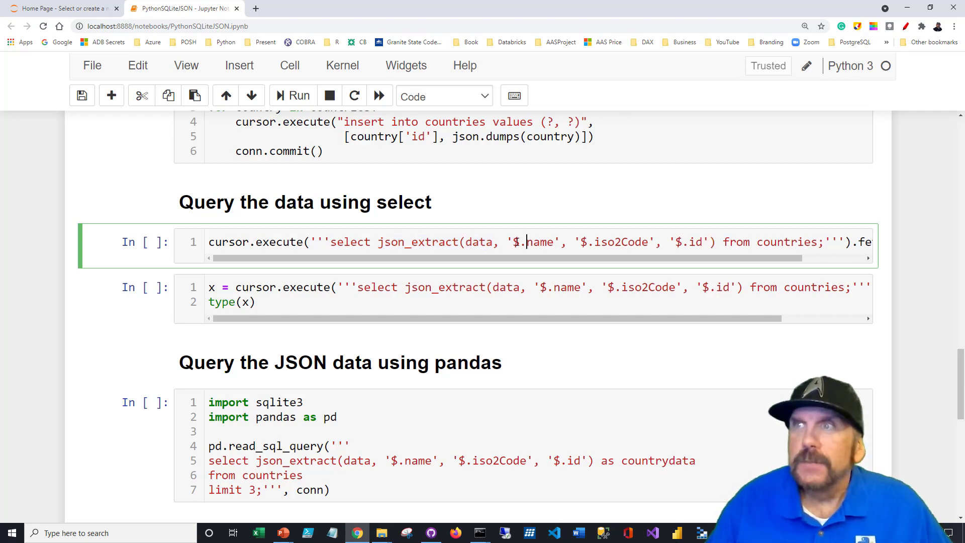
double_click(538, 241)
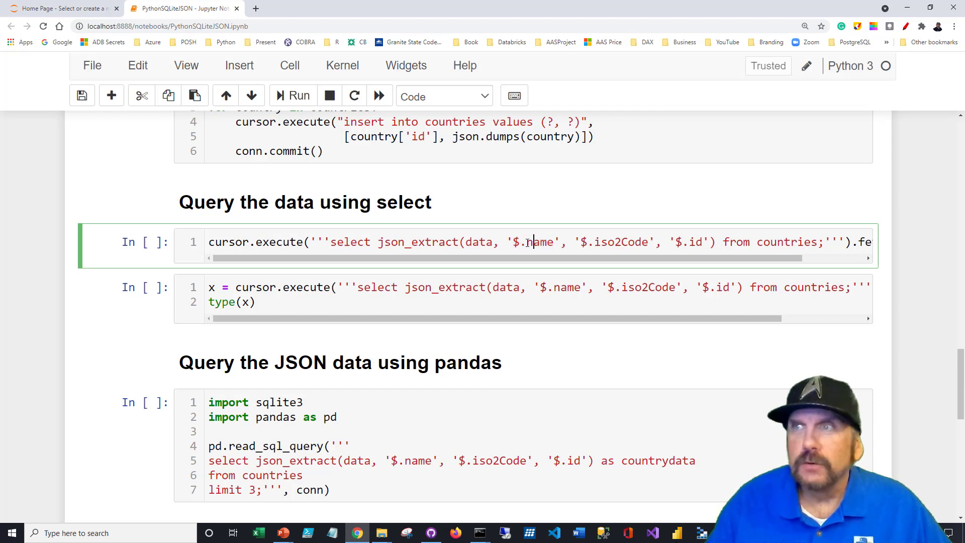
double_click(541, 241)
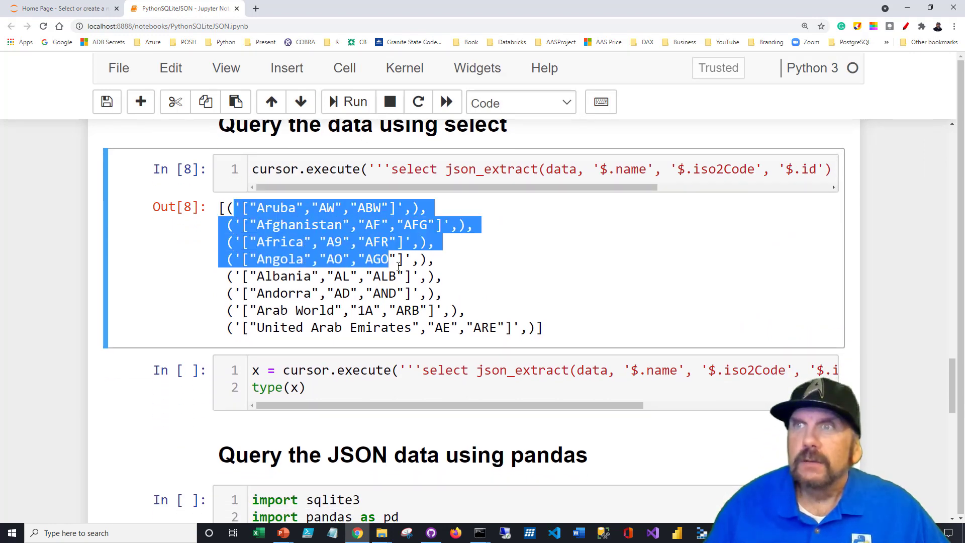
- Run the type(x) cell on the cursor.execute result, which returns list
click(400, 258)
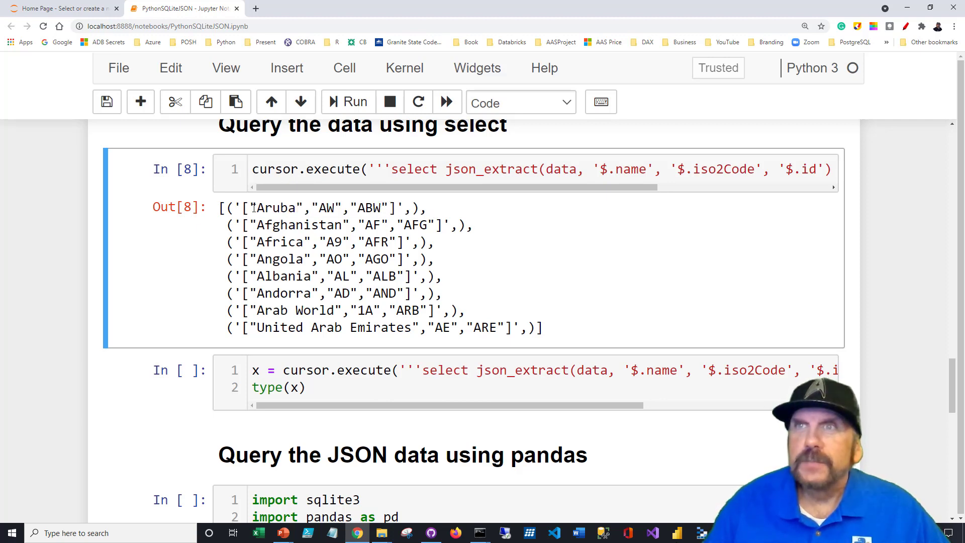
drag(246, 207, 397, 208)
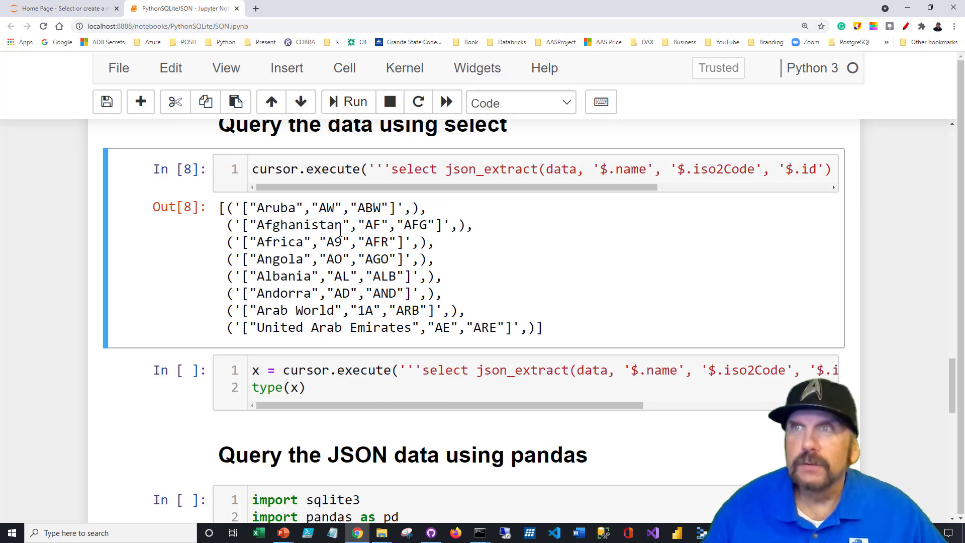
scroll(down, 3)
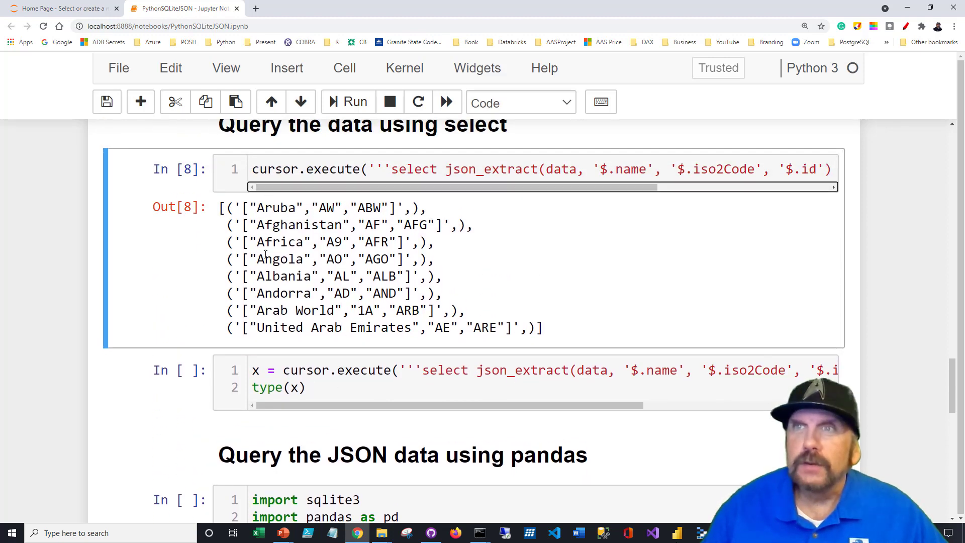
scroll(down, 3)
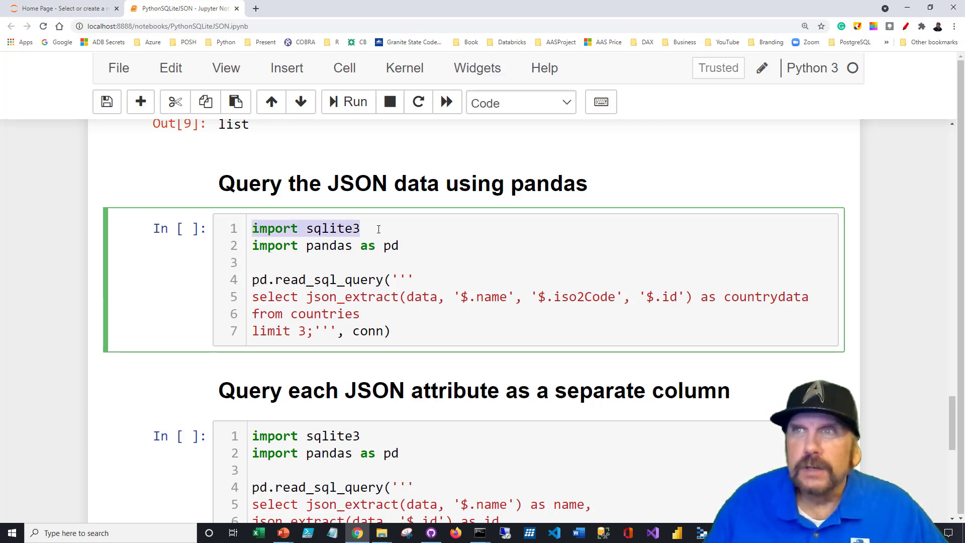
- Run the pd.read_sql_query cell, returning a countrydata table with Aruba, Afghanistan and Africa
drag(252, 228, 398, 246)
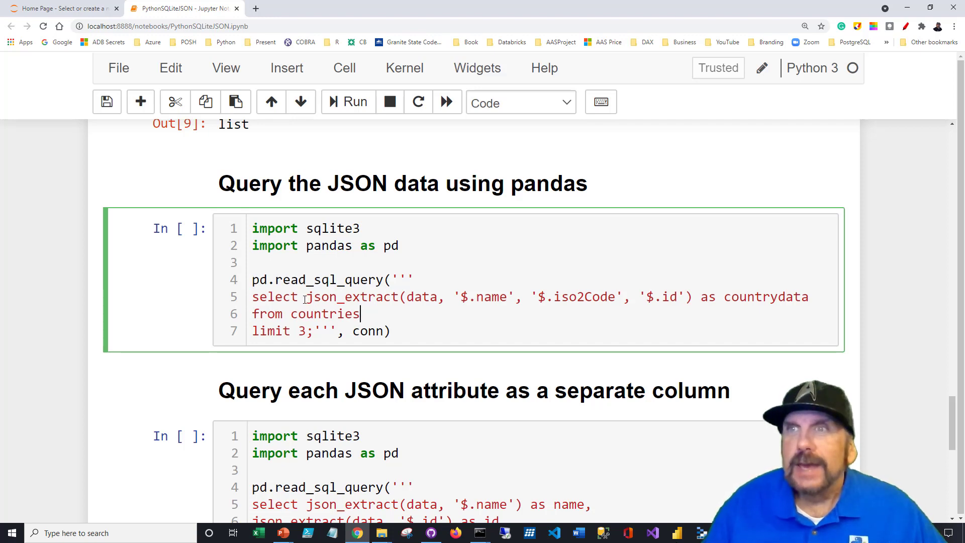
drag(307, 297, 554, 297)
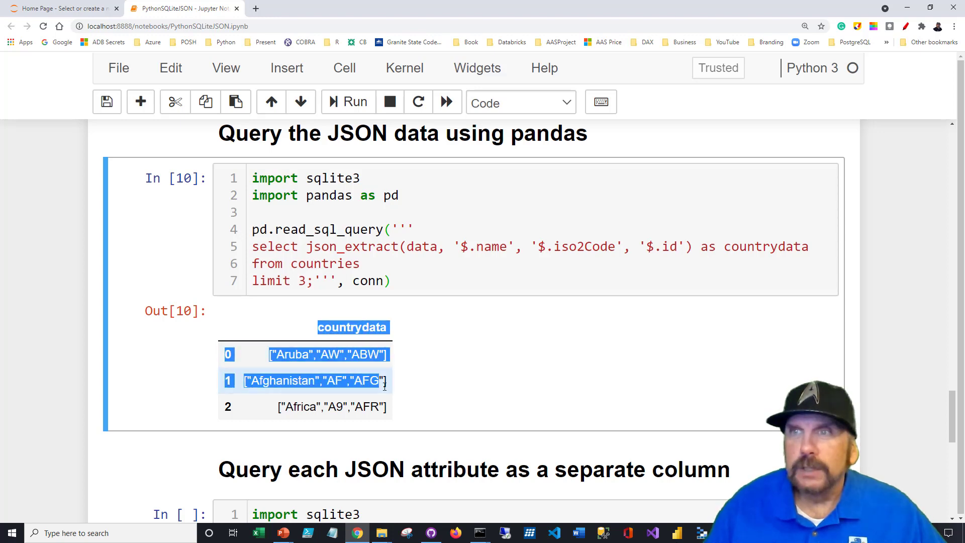
click(423, 371)
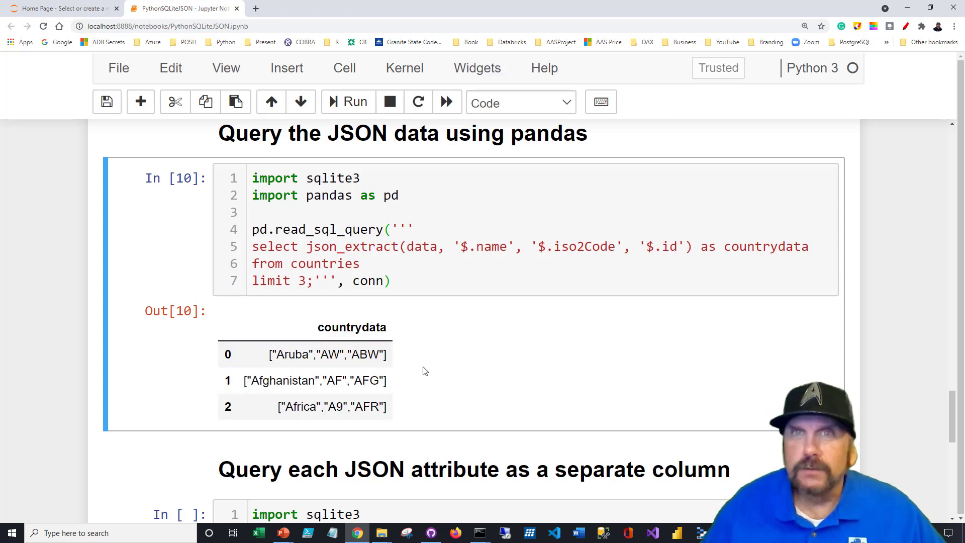
scroll(down, 3)
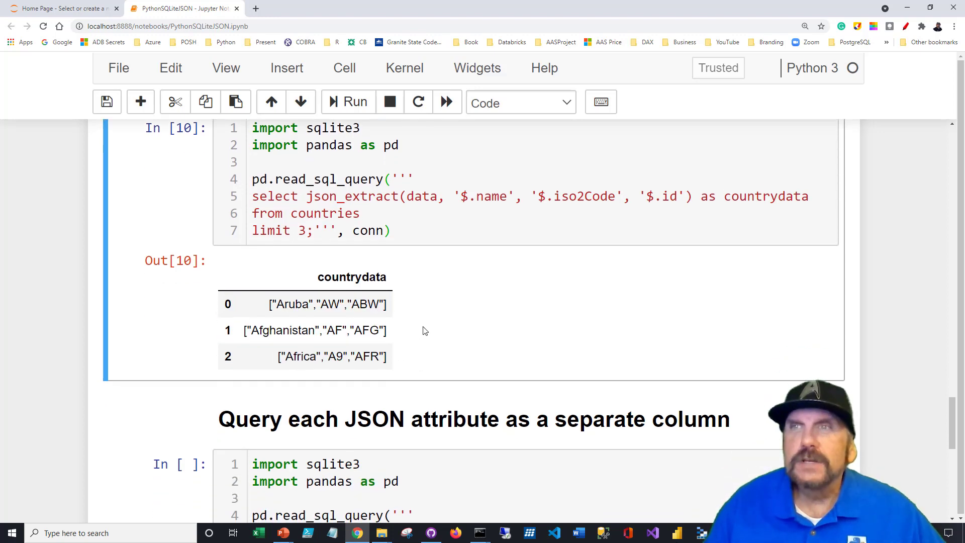
scroll(down, 3)
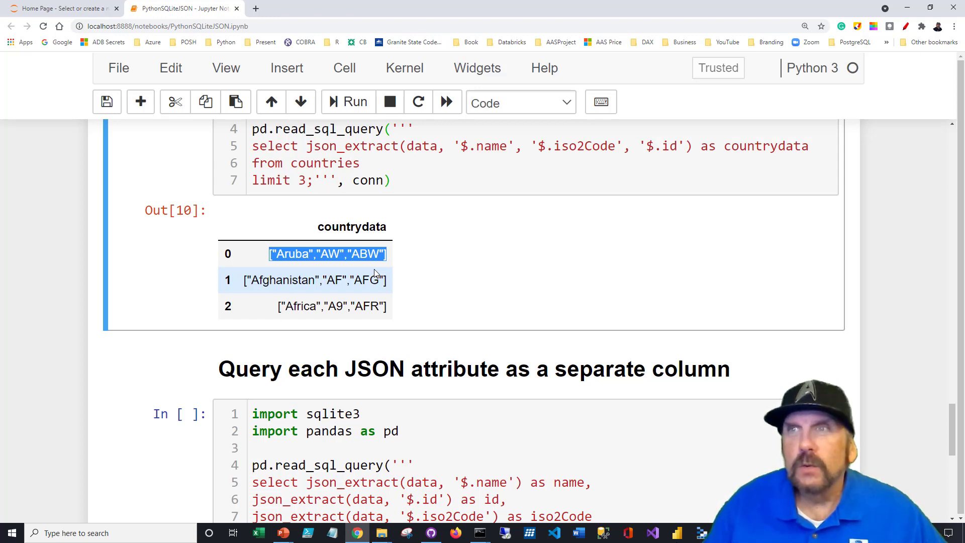
- Run the separate-columns json_extract query cell giving name, id and iso2Code columns
scroll(down, 3)
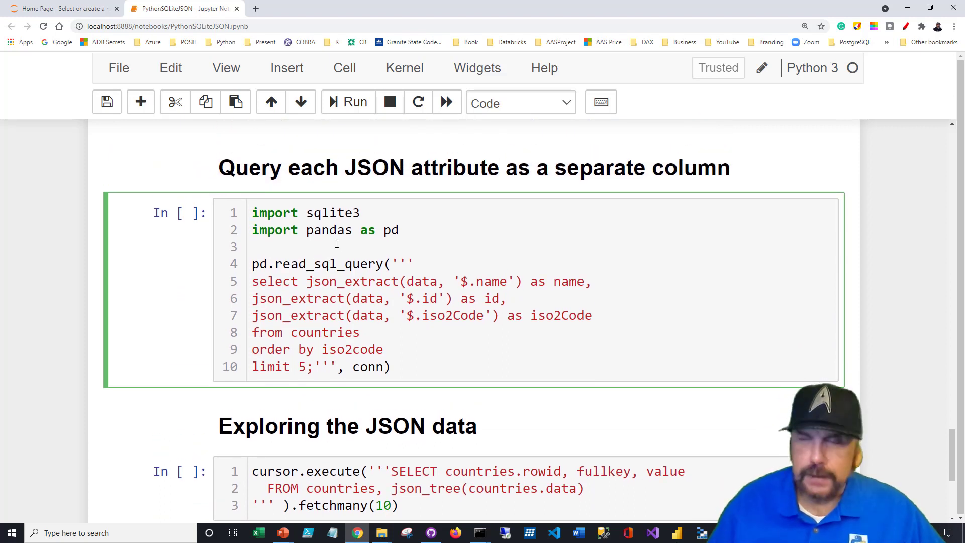
click(354, 101)
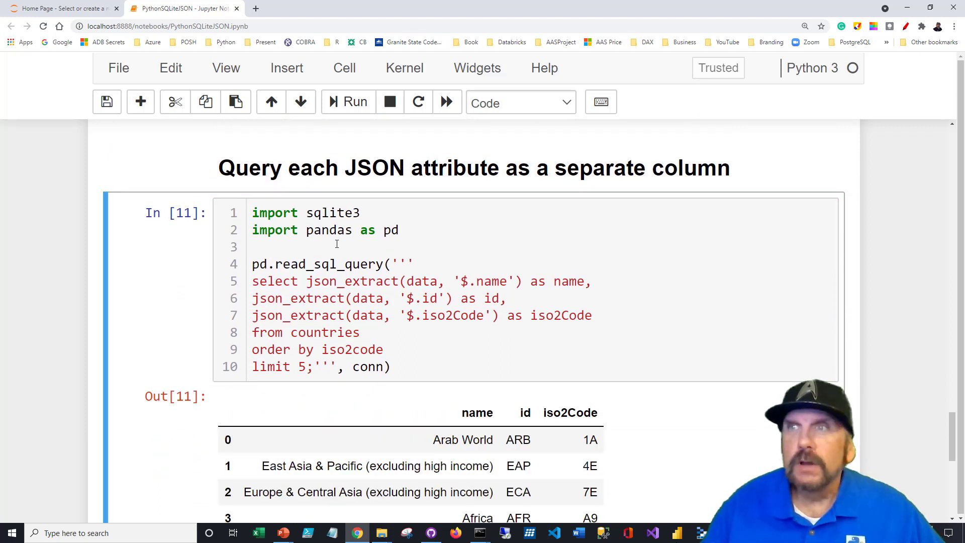
scroll(down, 3)
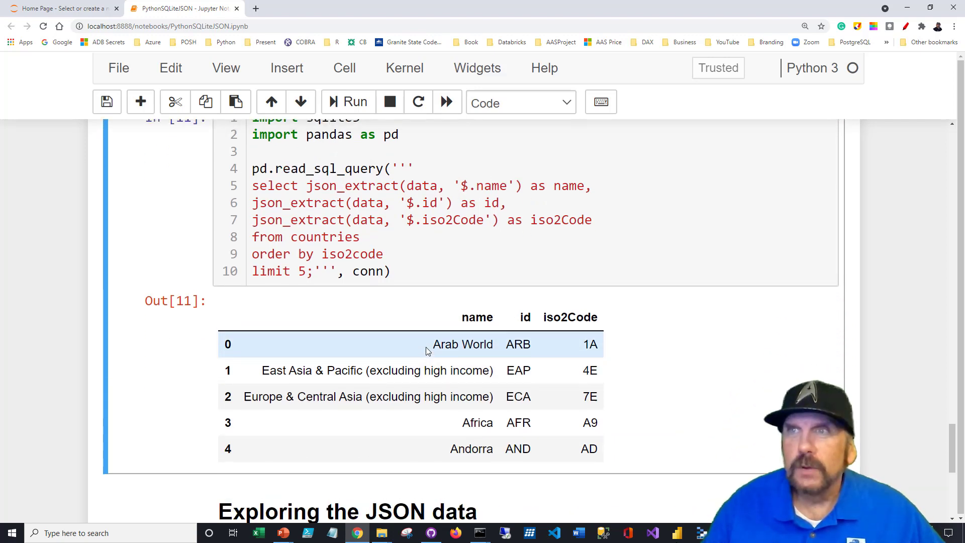
scroll(down, 3)
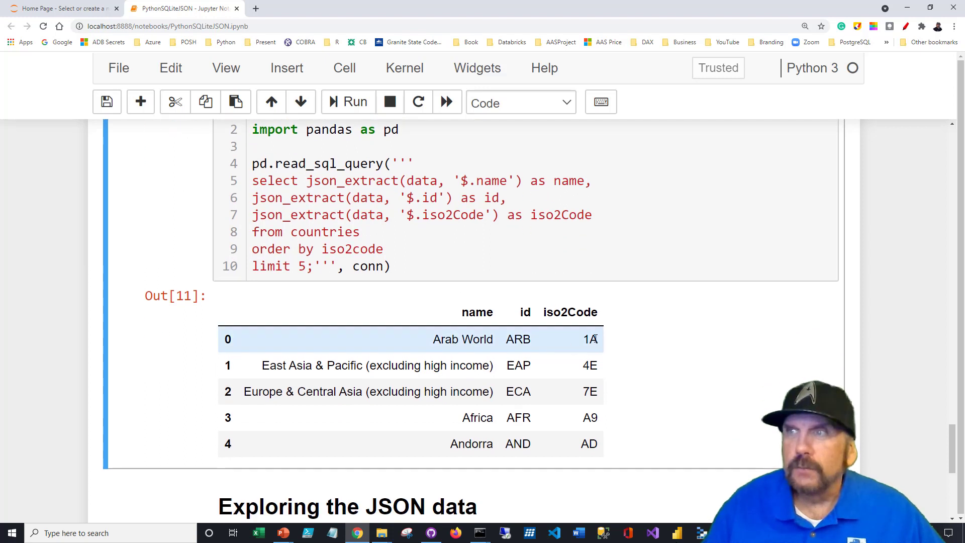
click(376, 365)
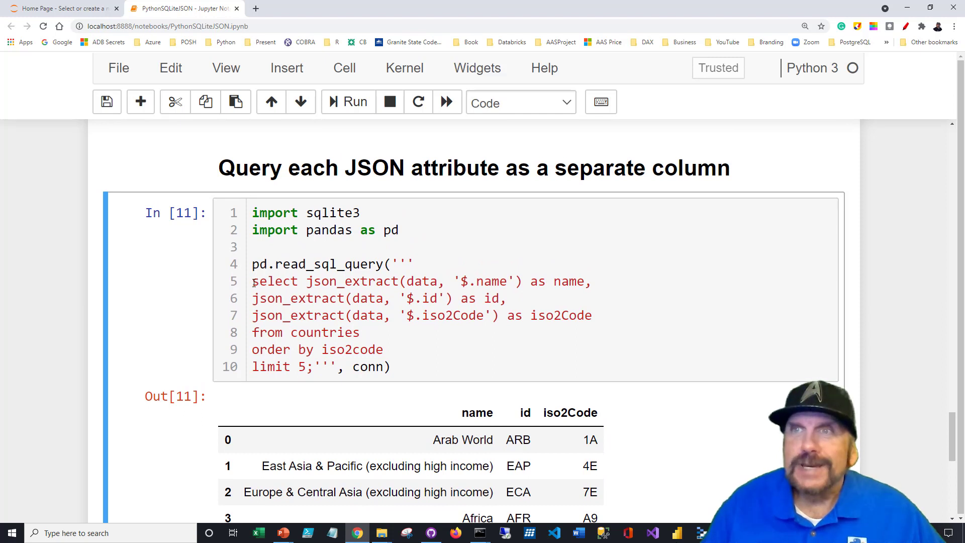
- Review the select, iso2code ordering and limit clause, then rerun it for five rows starting with Arab World
double_click(344, 281)
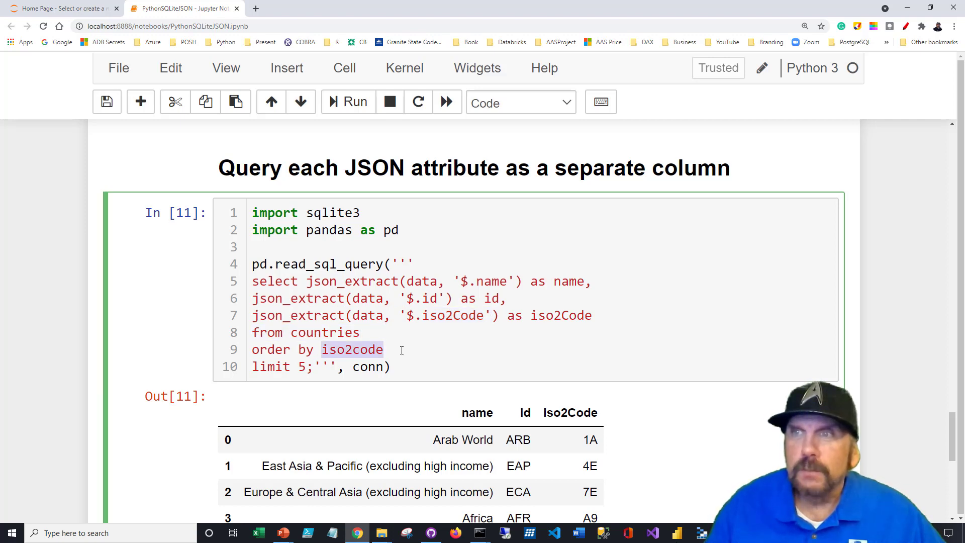
click(532, 330)
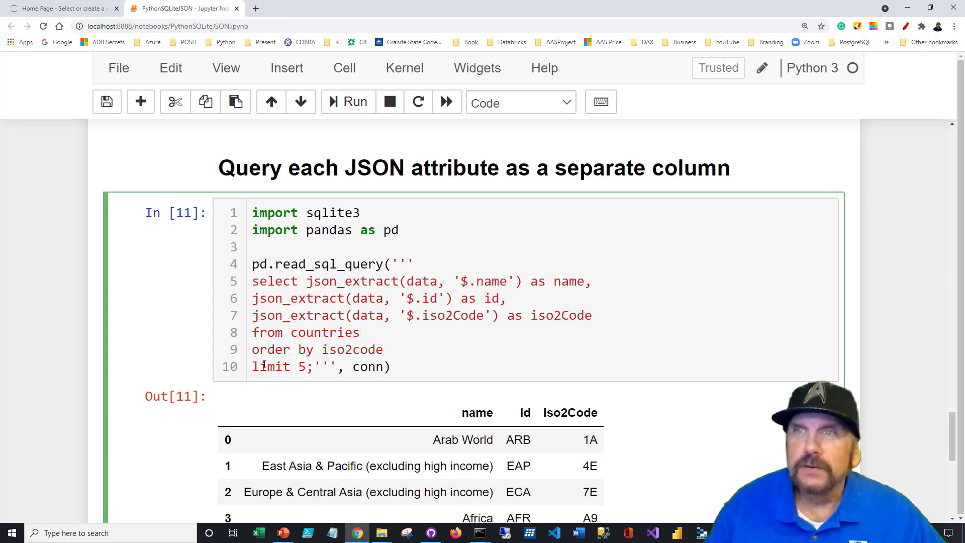
double_click(270, 366)
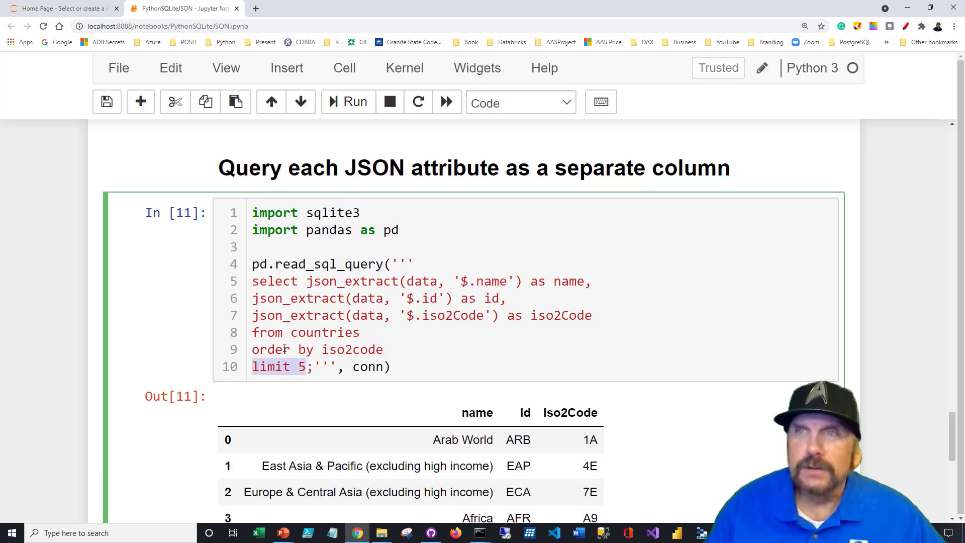
scroll(down, 3)
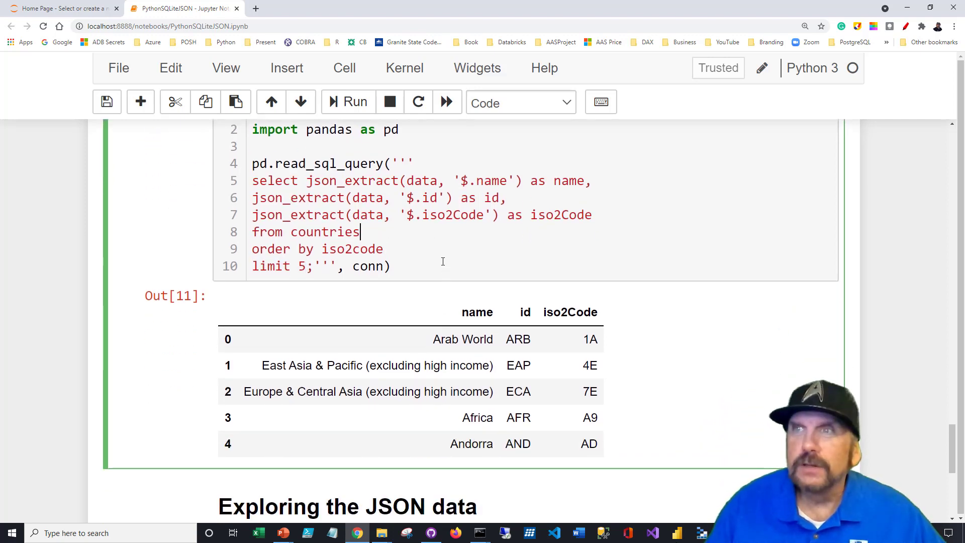
click(353, 102)
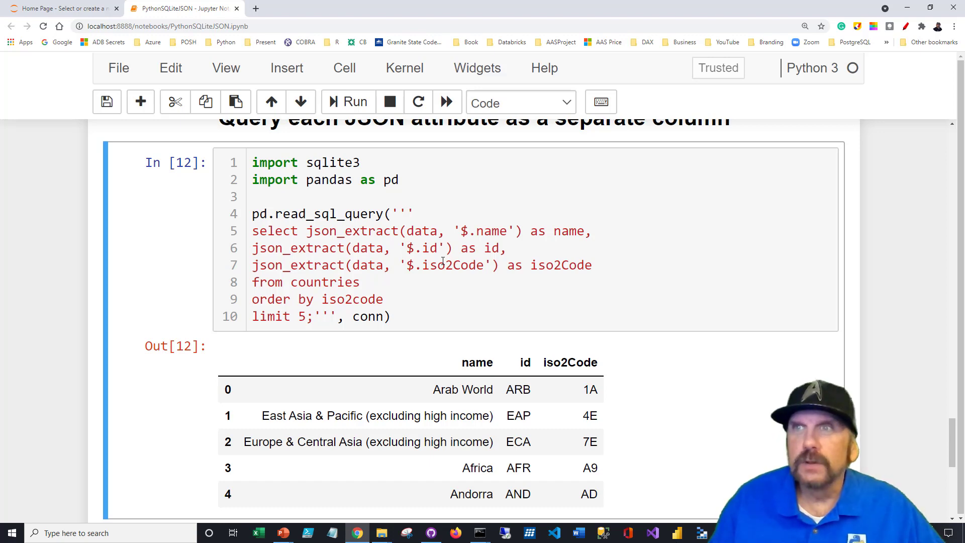
- Review the SELECT with json_tree under 'Exploring the JSON data' and rerun the cell
scroll(down, 3)
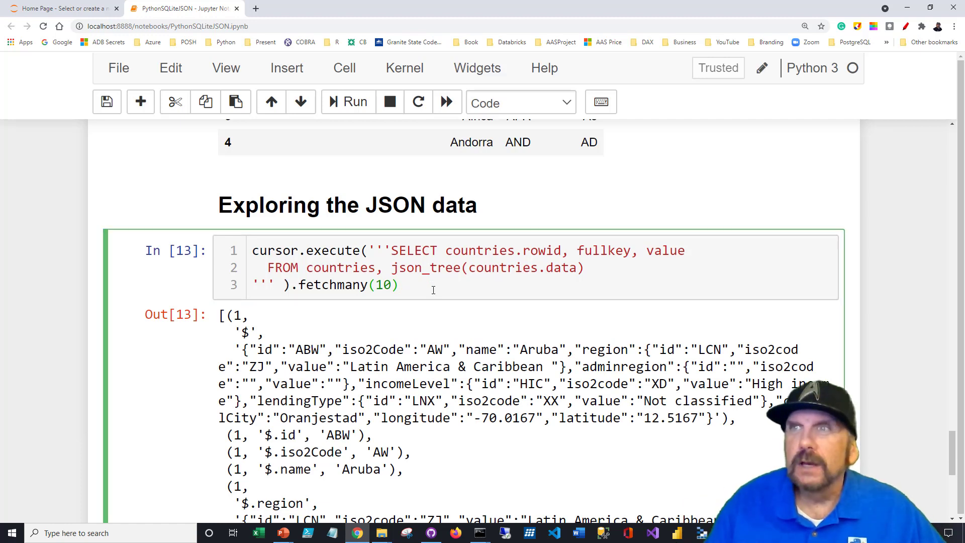
double_click(411, 250)
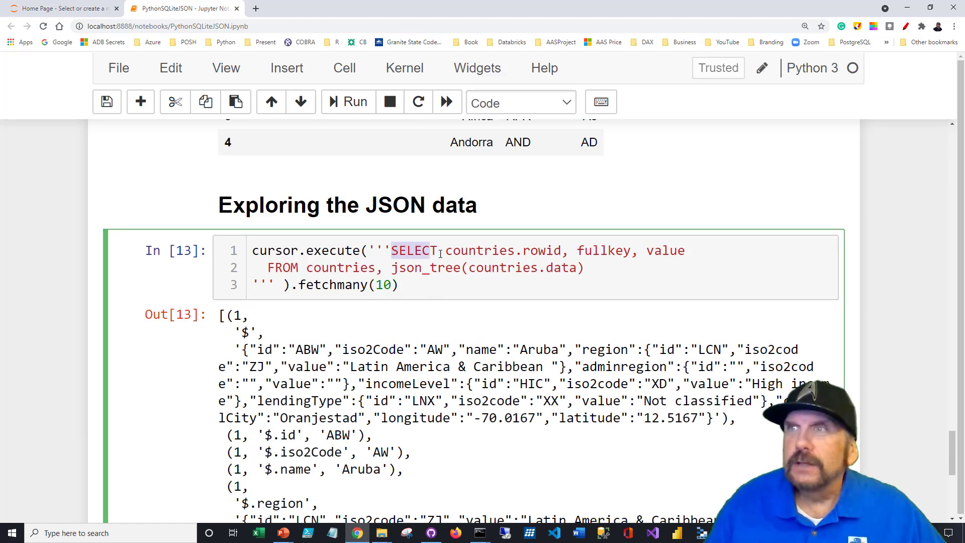
drag(392, 250, 558, 251)
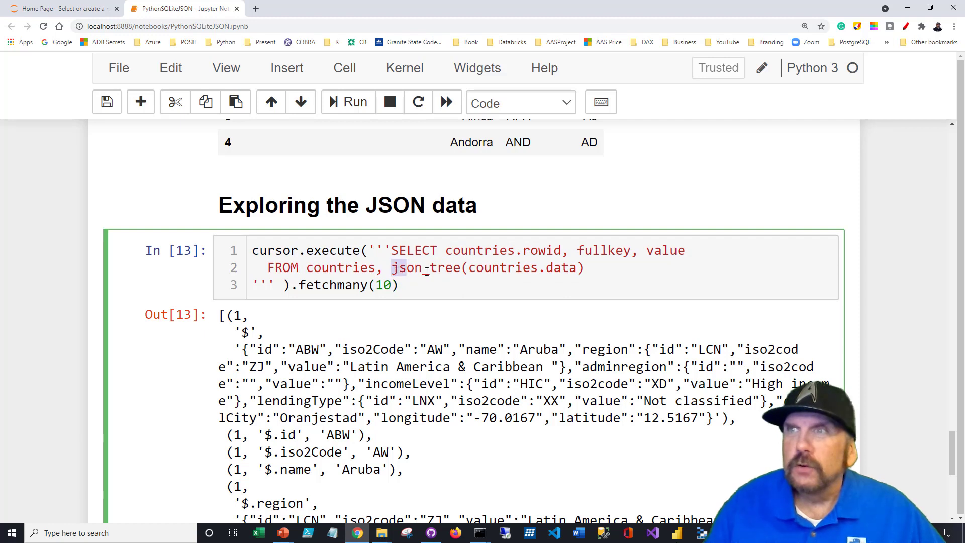
click(439, 267)
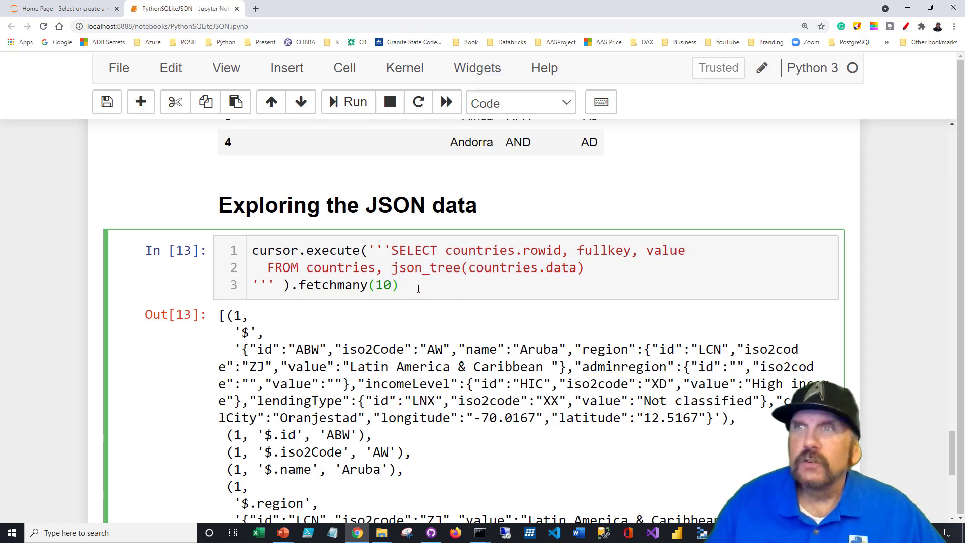
click(354, 102)
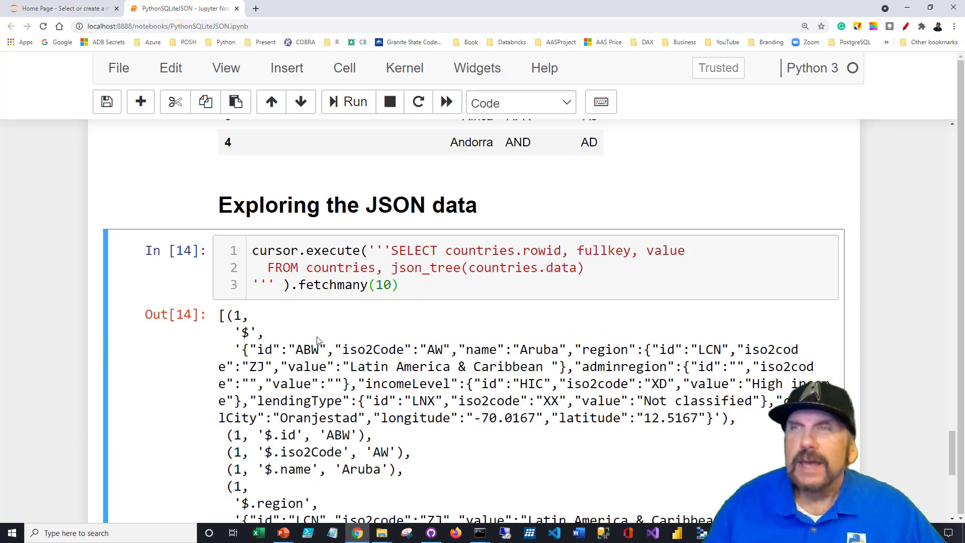
- Inspect the ten rowid, fullkey and value tuples, highlighting Aruba's nested region entries
scroll(down, 3)
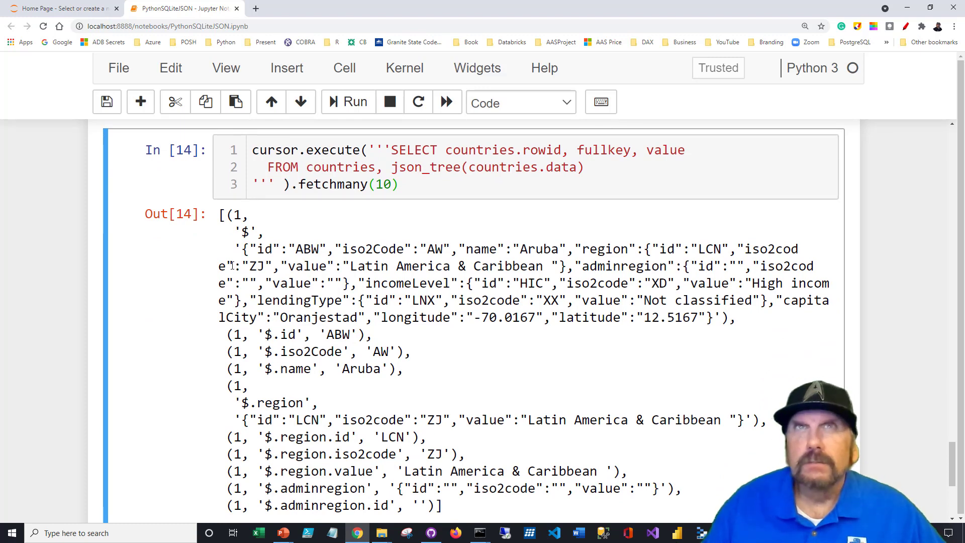
drag(236, 233, 235, 250)
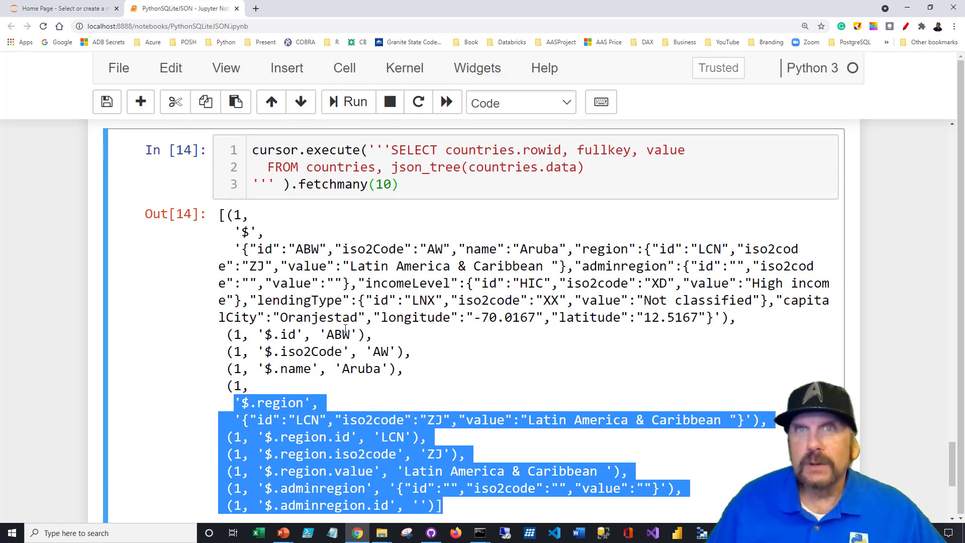
scroll(up, 3)
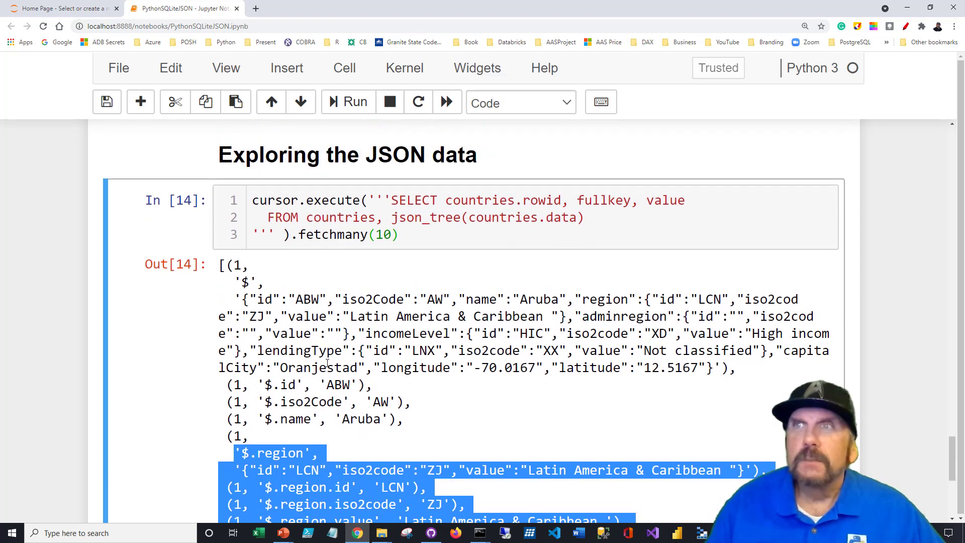
scroll(down, 3)
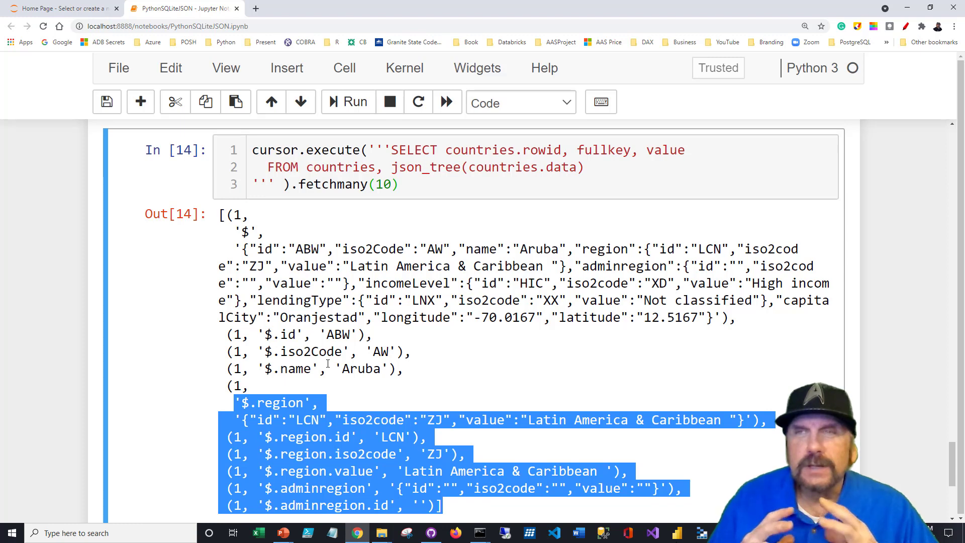
click(277, 335)
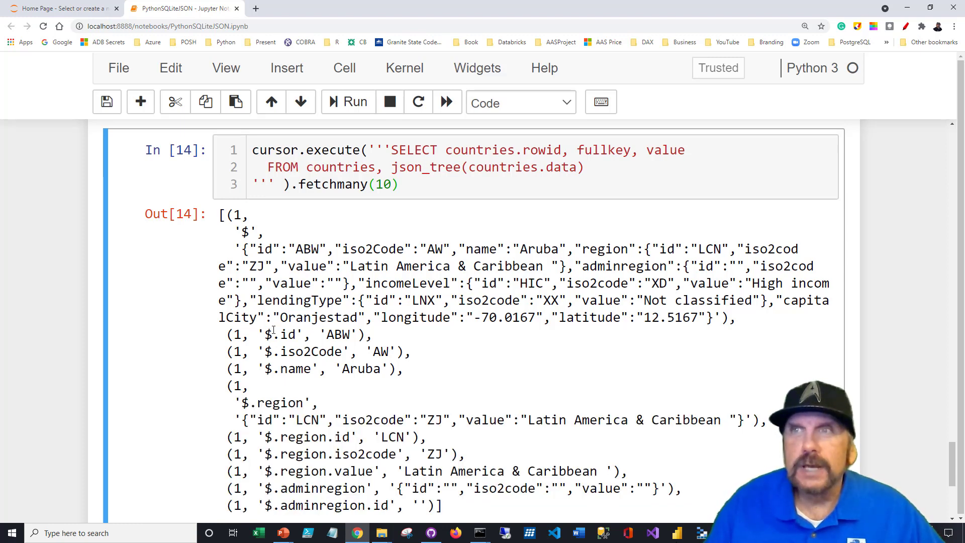
- Run the cursor.close() / conn.close() cell, ending the database session
scroll(down, 3)
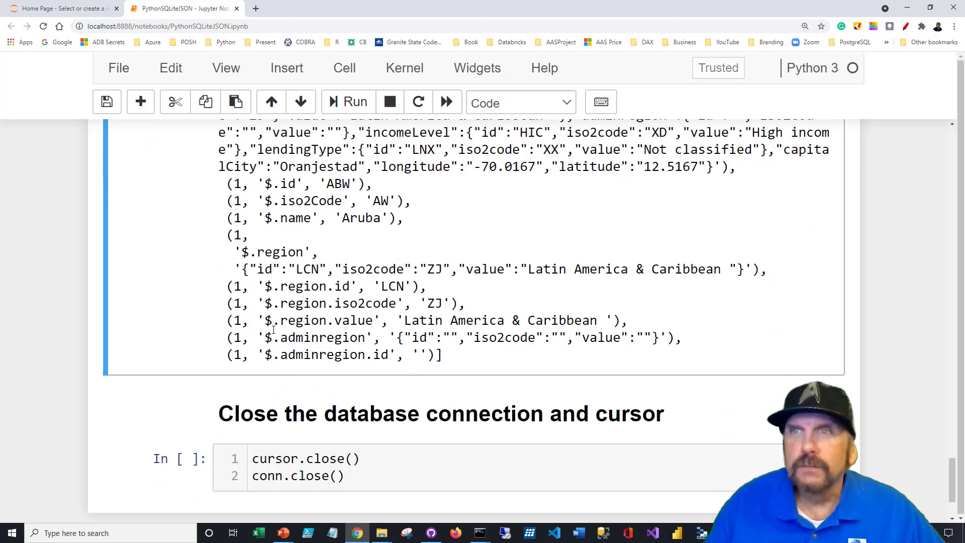
click(385, 366)
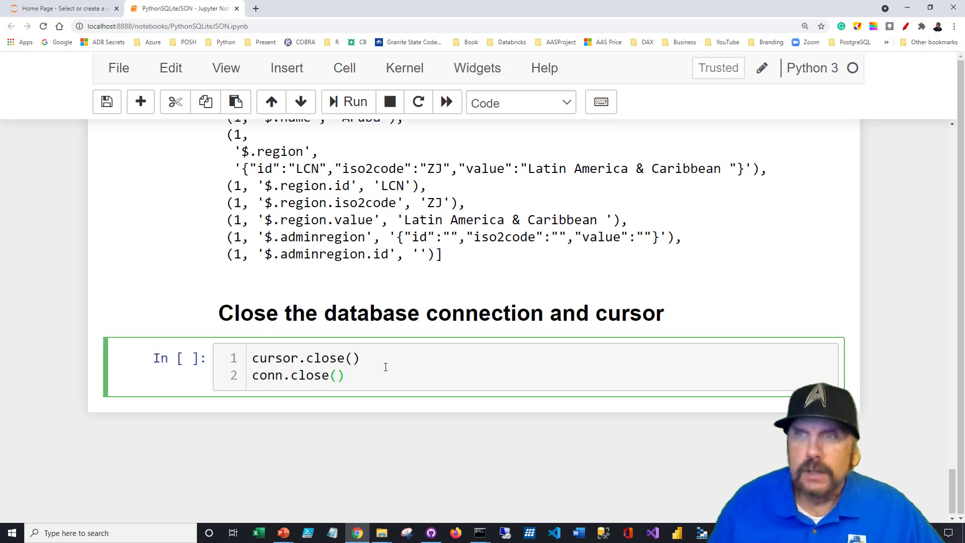
click(347, 102)
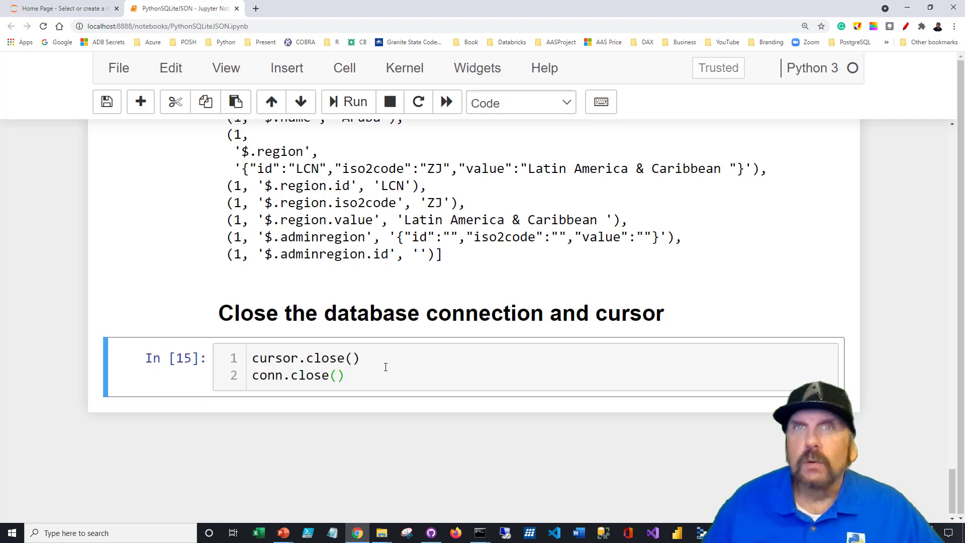